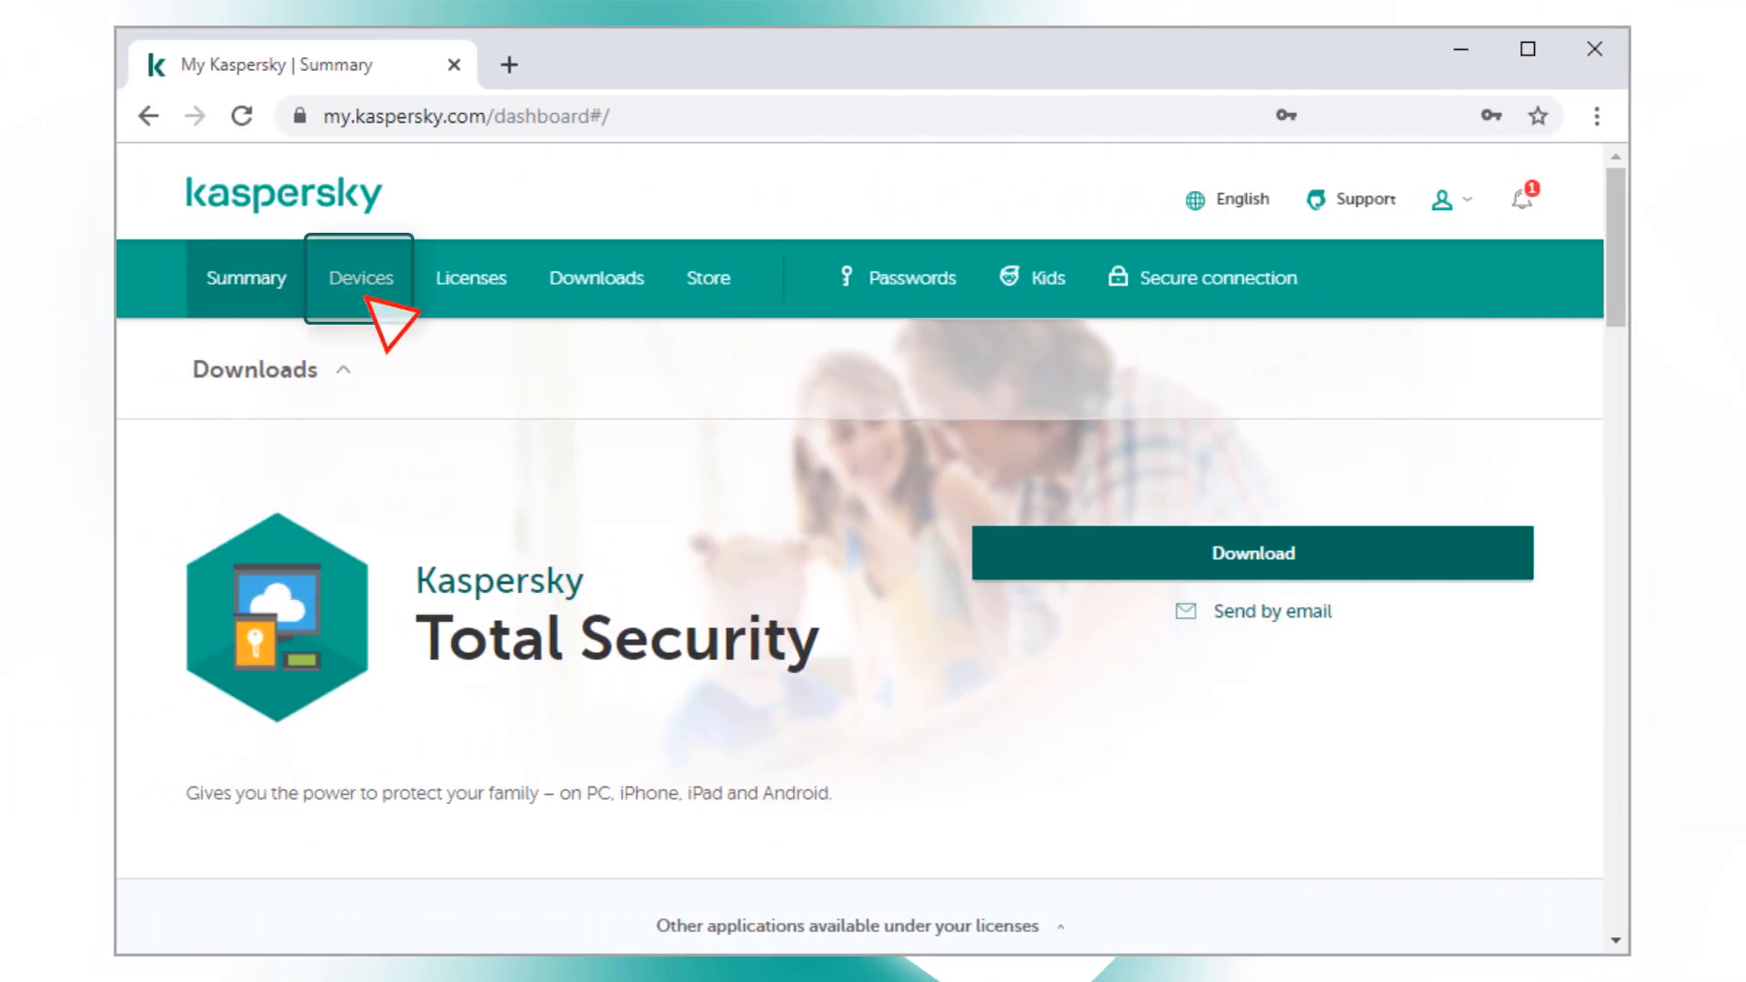
Open the Devices tab to view the five managed devices
left_click(361, 277)
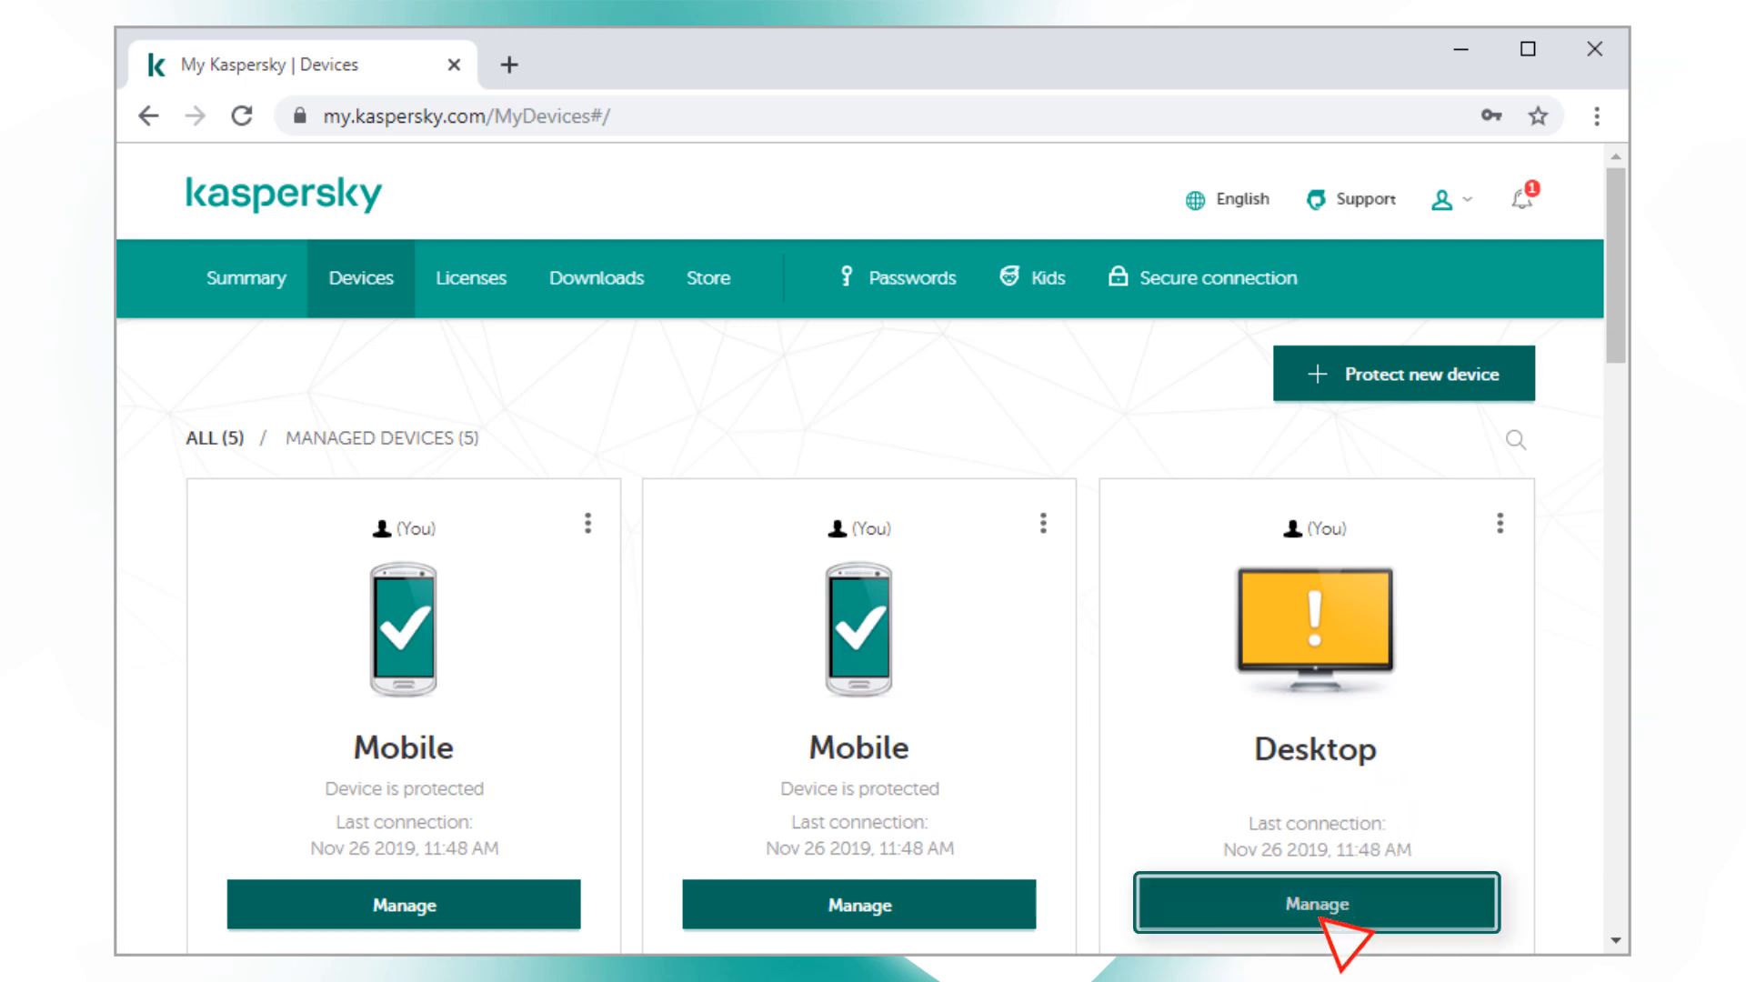
Fix the Desktop's hidden file extensions weak setting and view its Full Scan options
left_click(1318, 904)
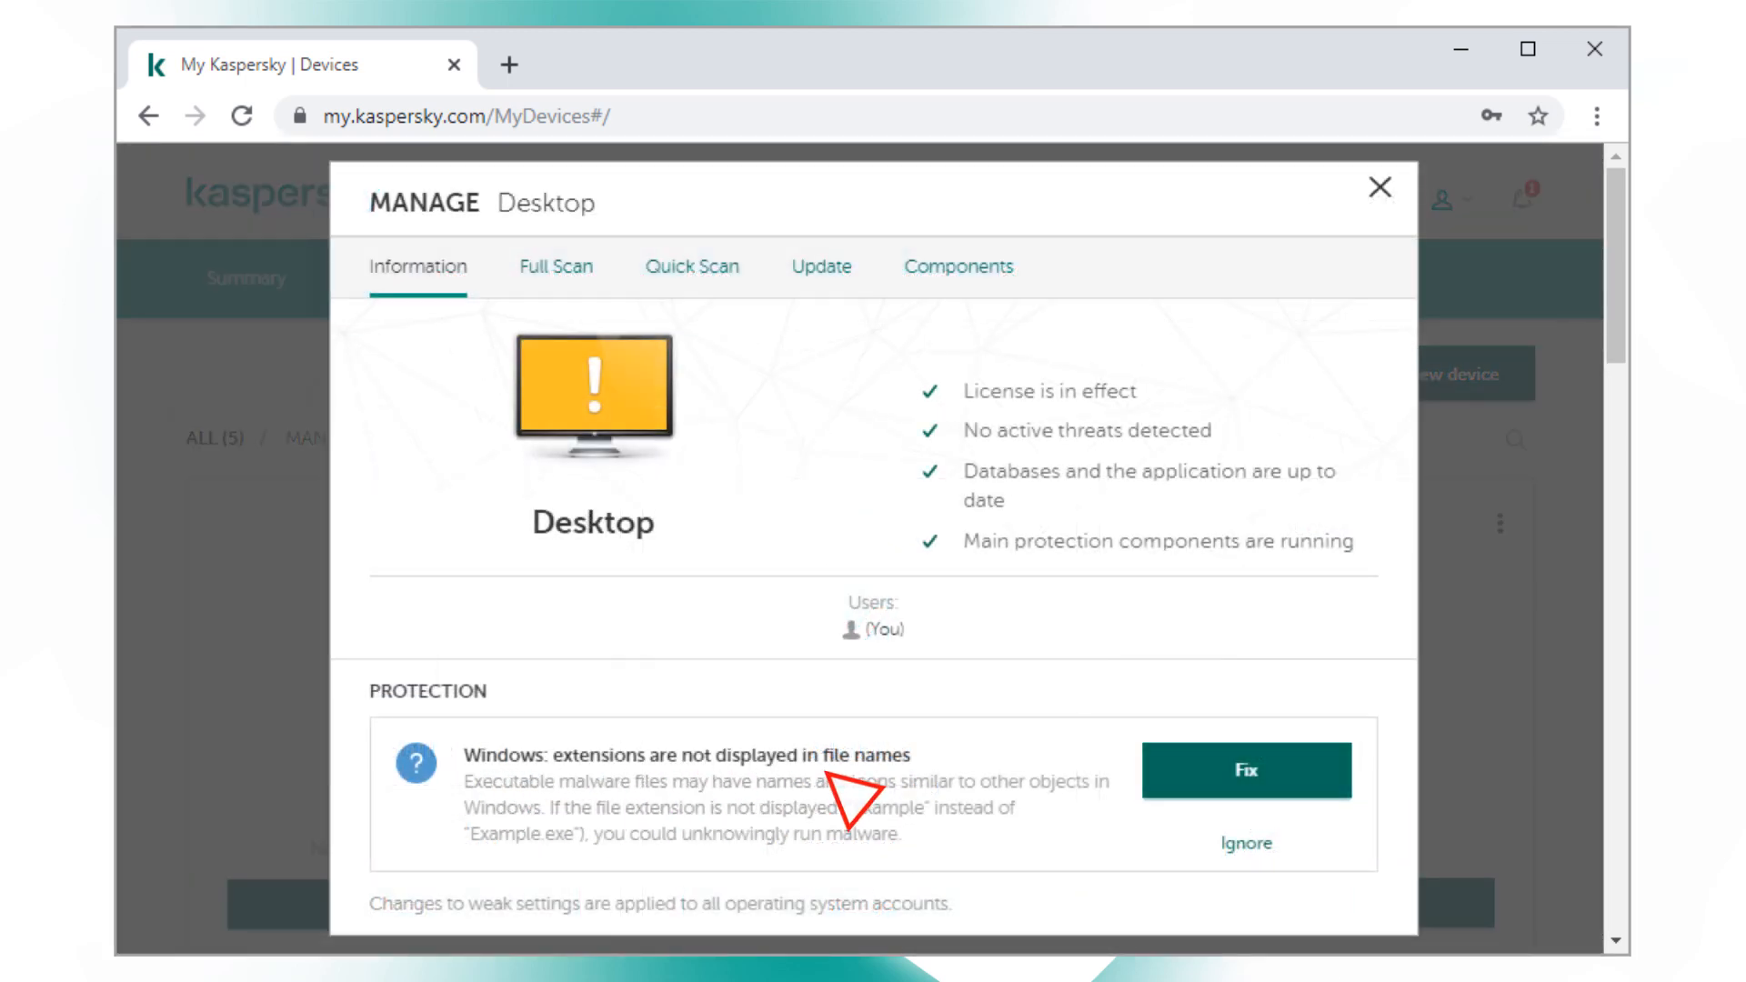
left_click(1245, 770)
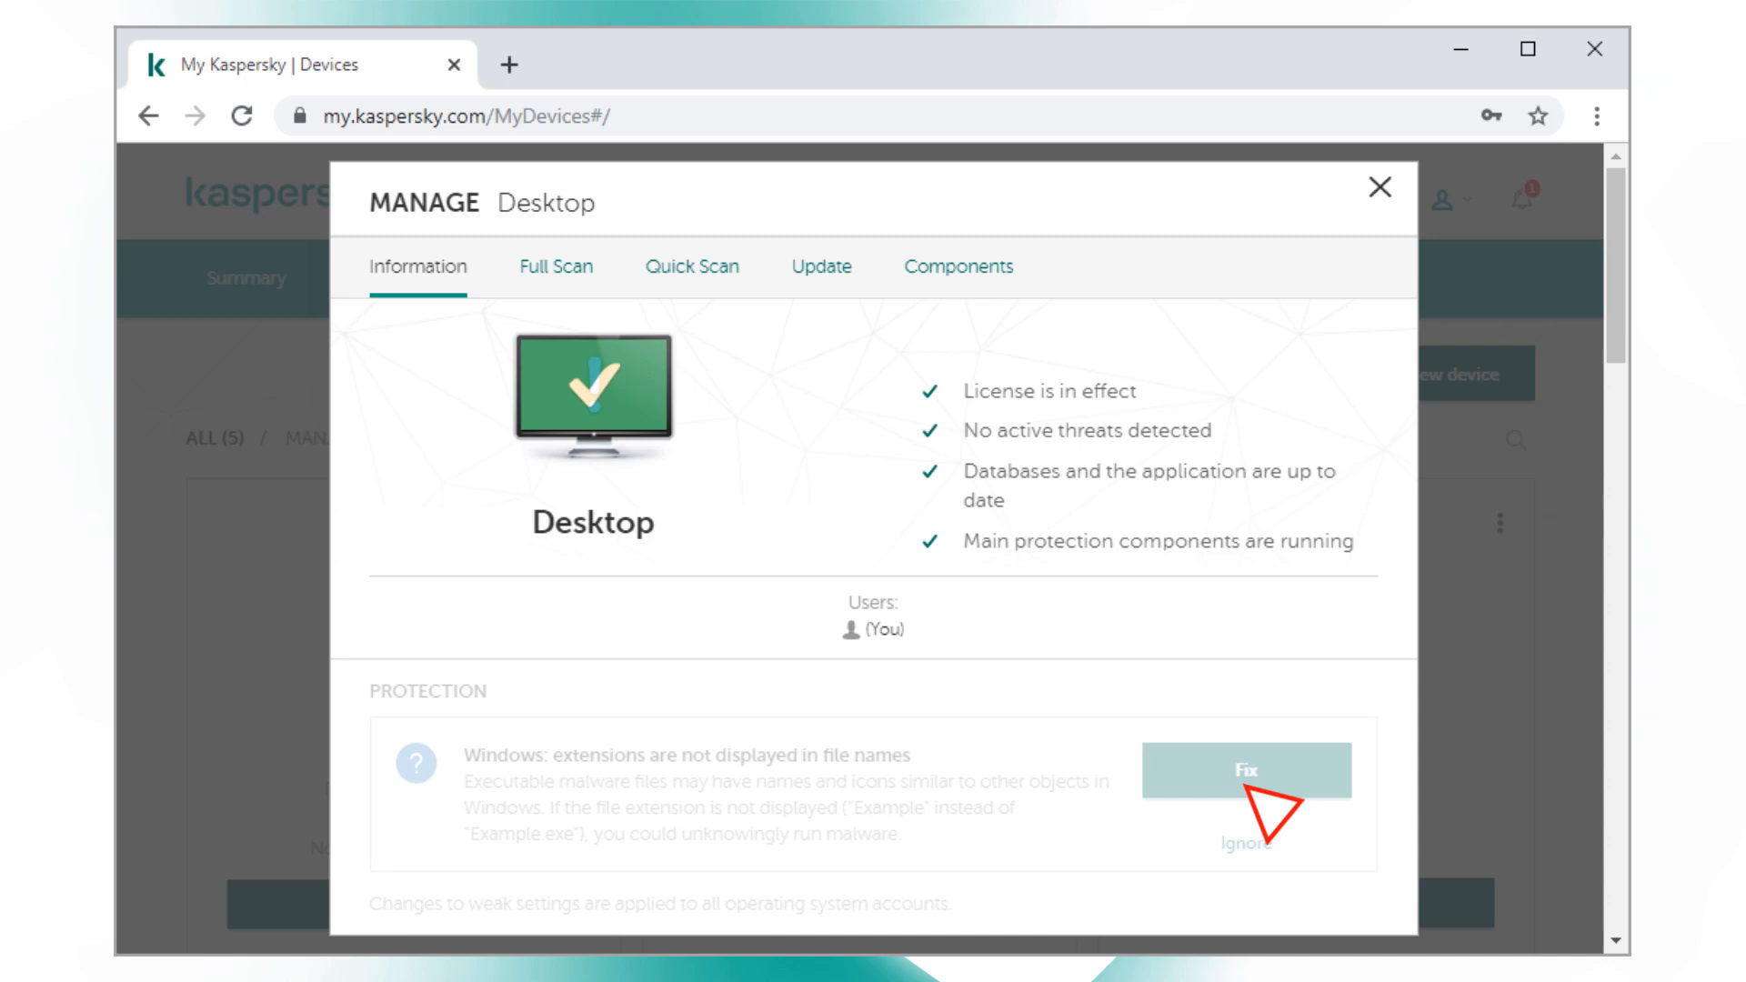
left_click(1245, 770)
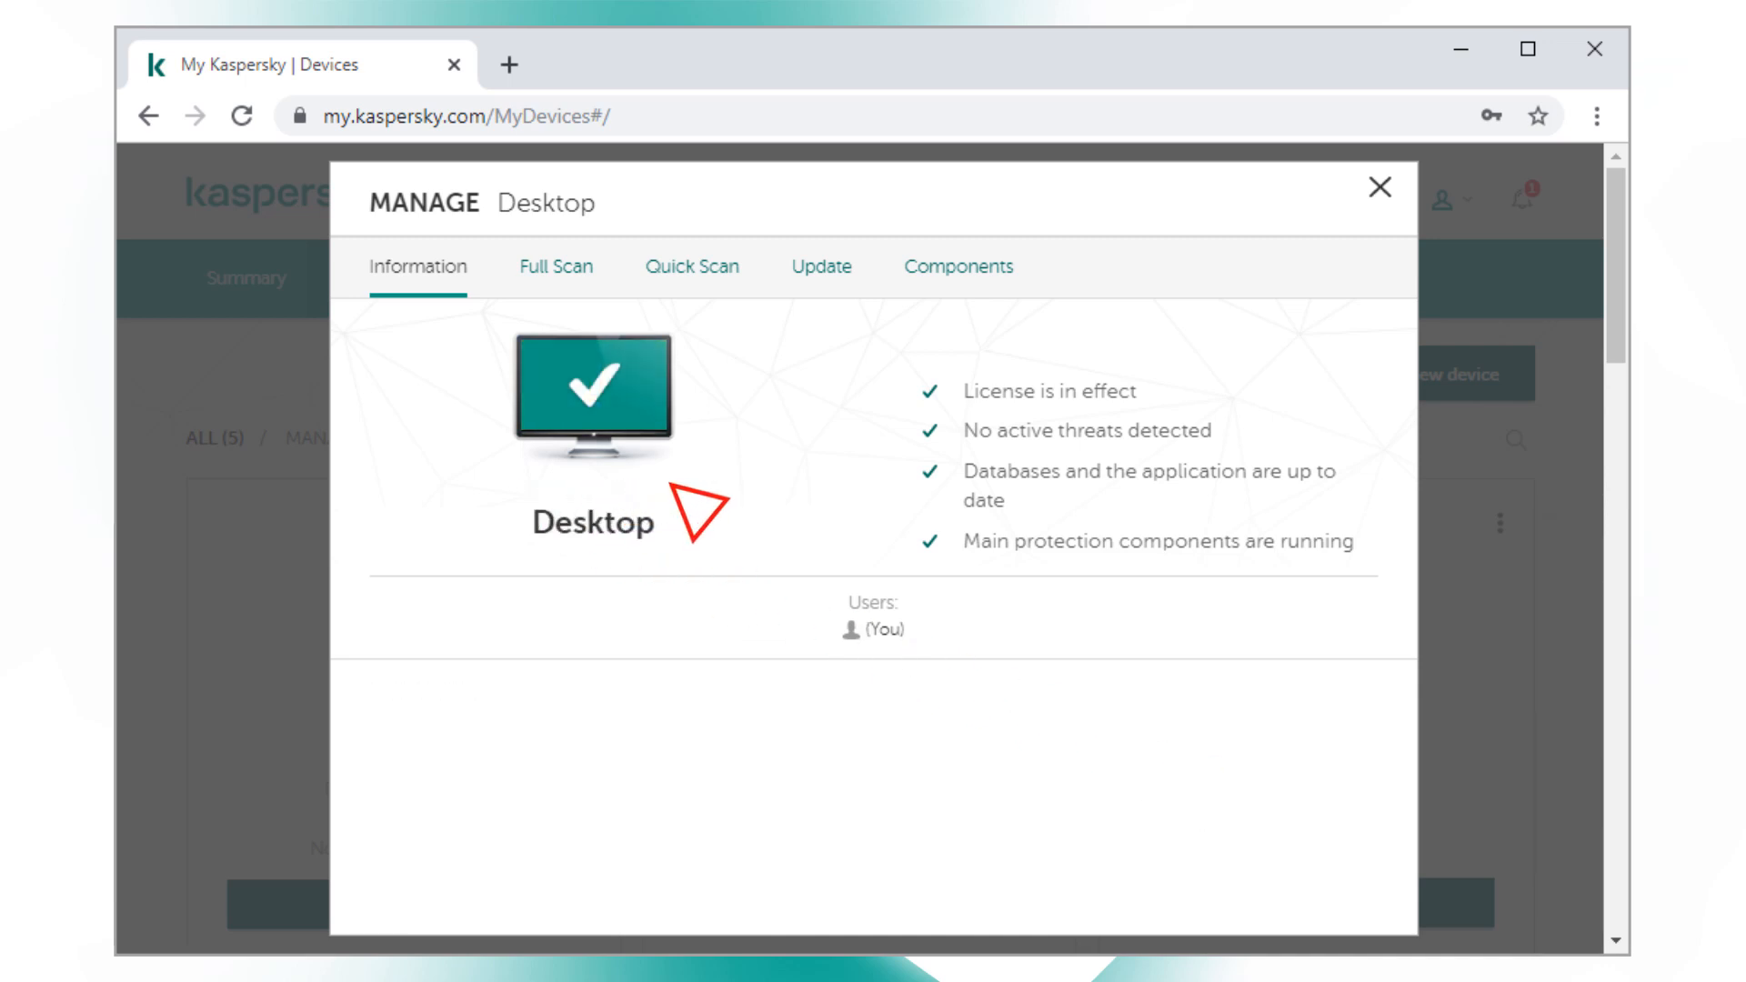
left_click(555, 267)
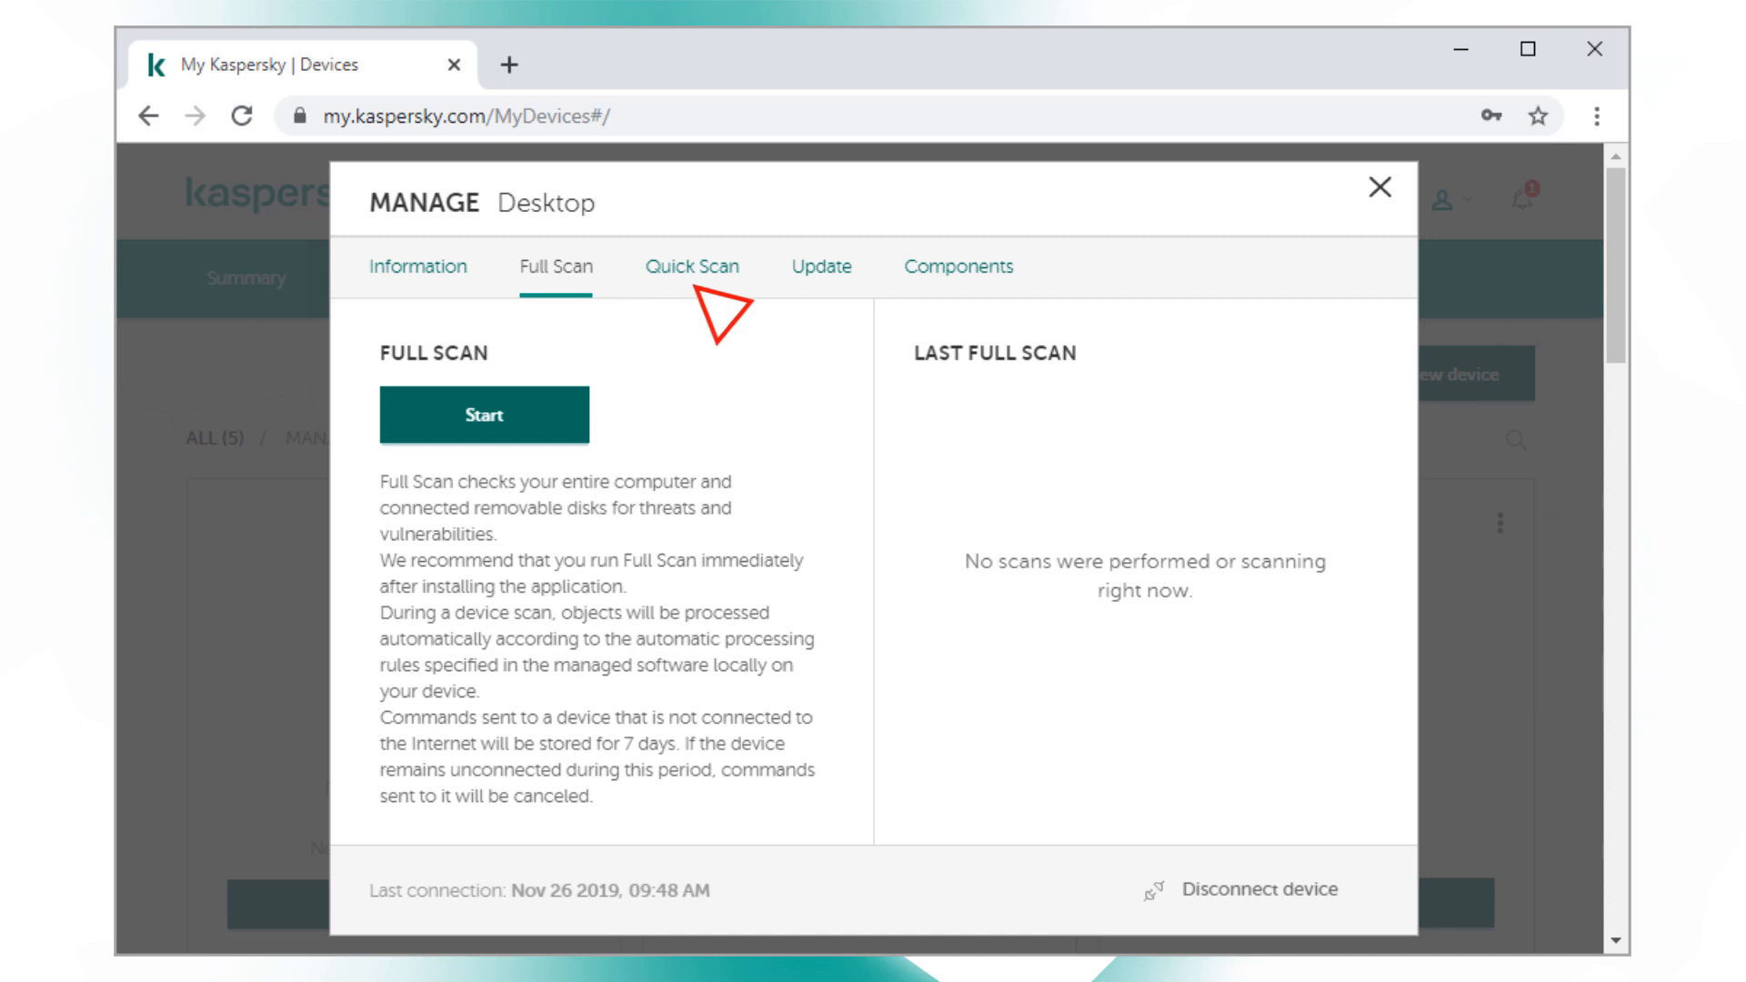
Review the desktop's Quick Scan, Update and Components options, then close Manage Desktop
left_click(691, 266)
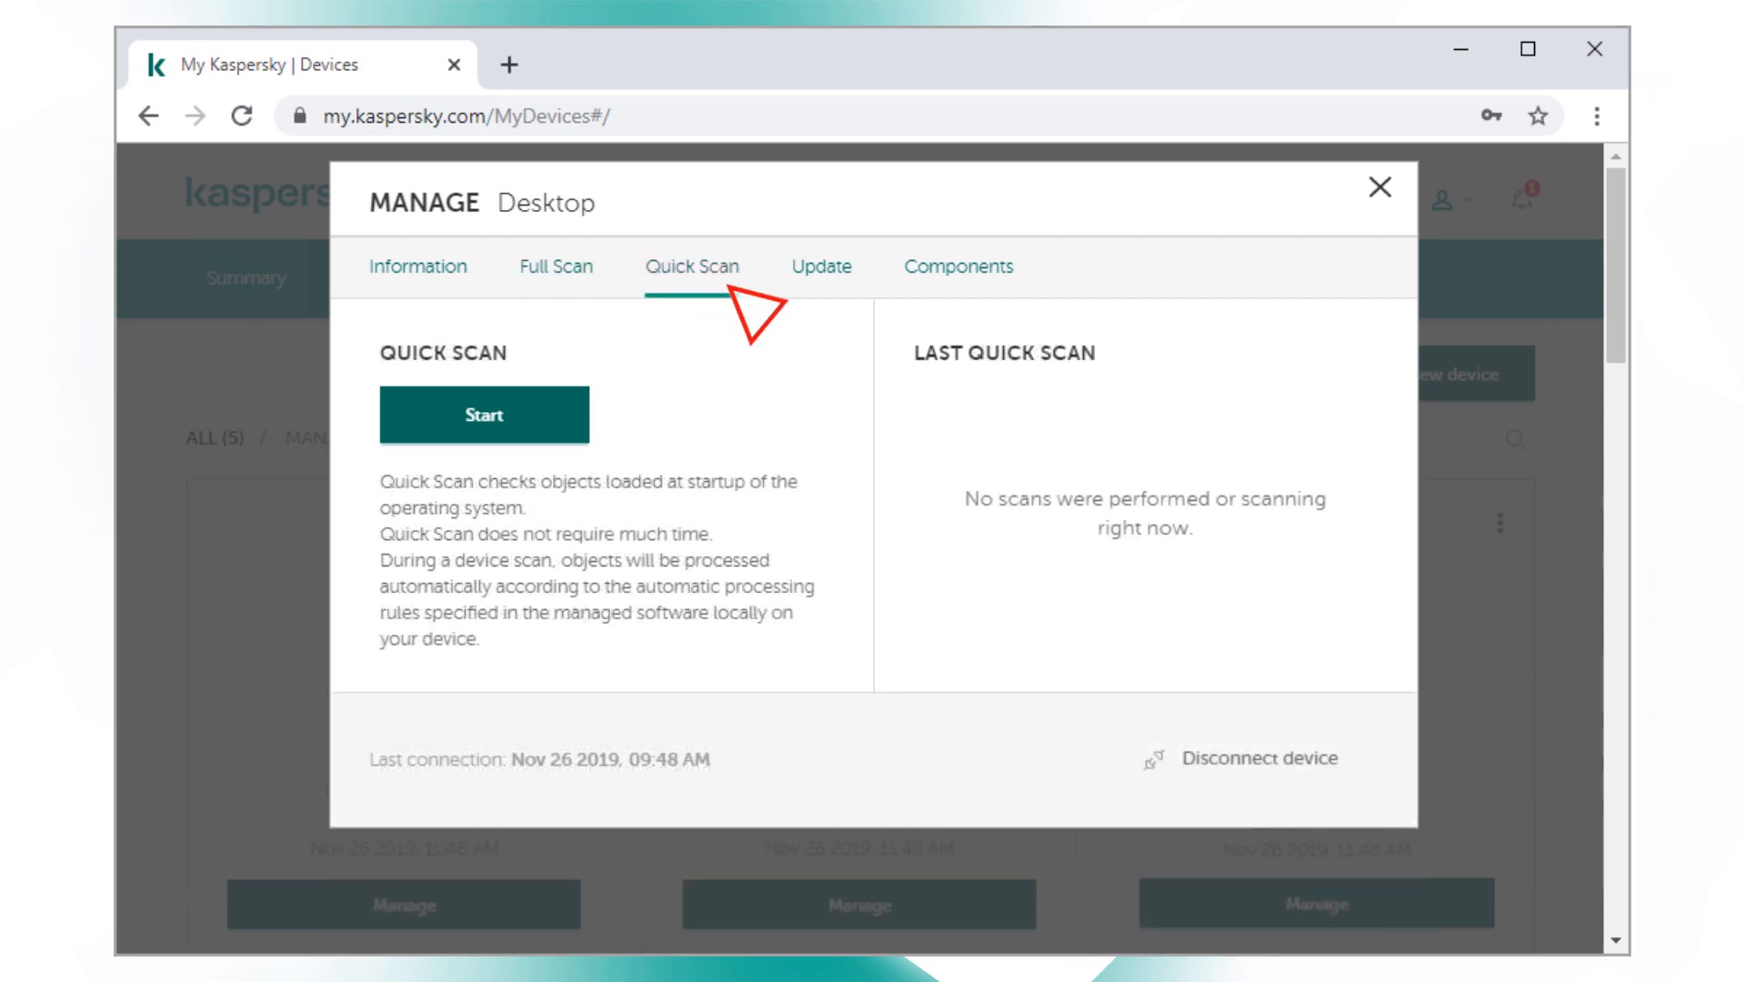
left_click(822, 267)
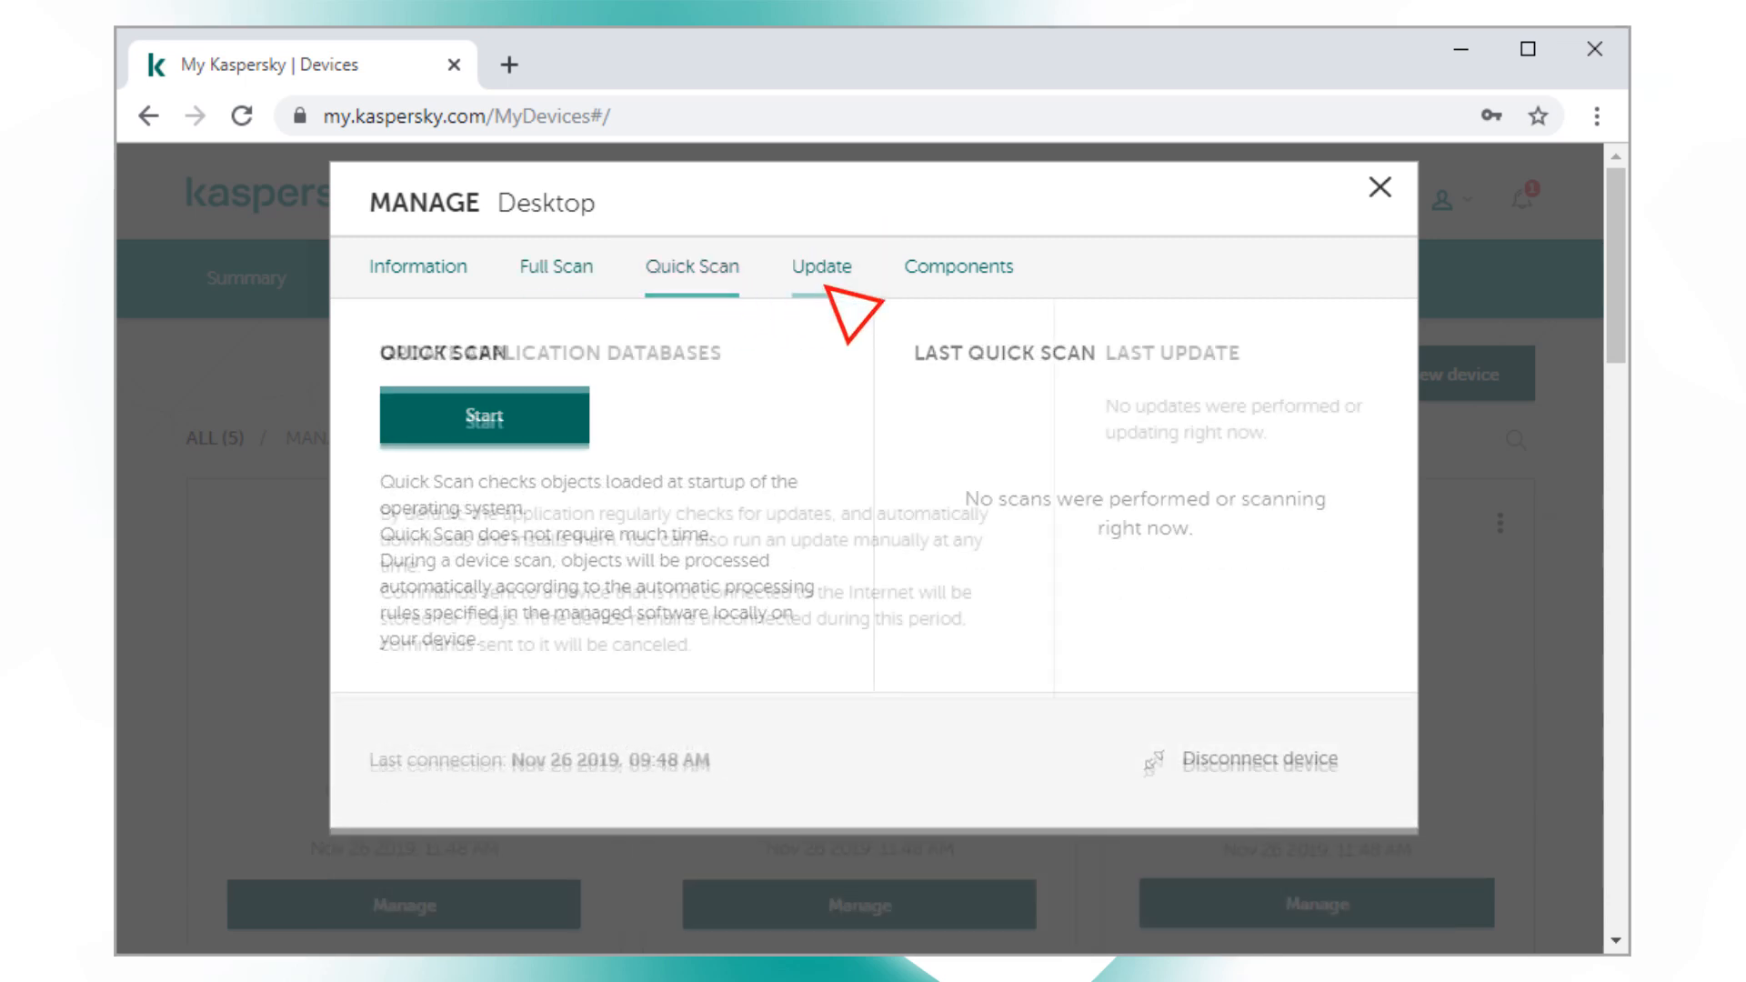
left_click(822, 266)
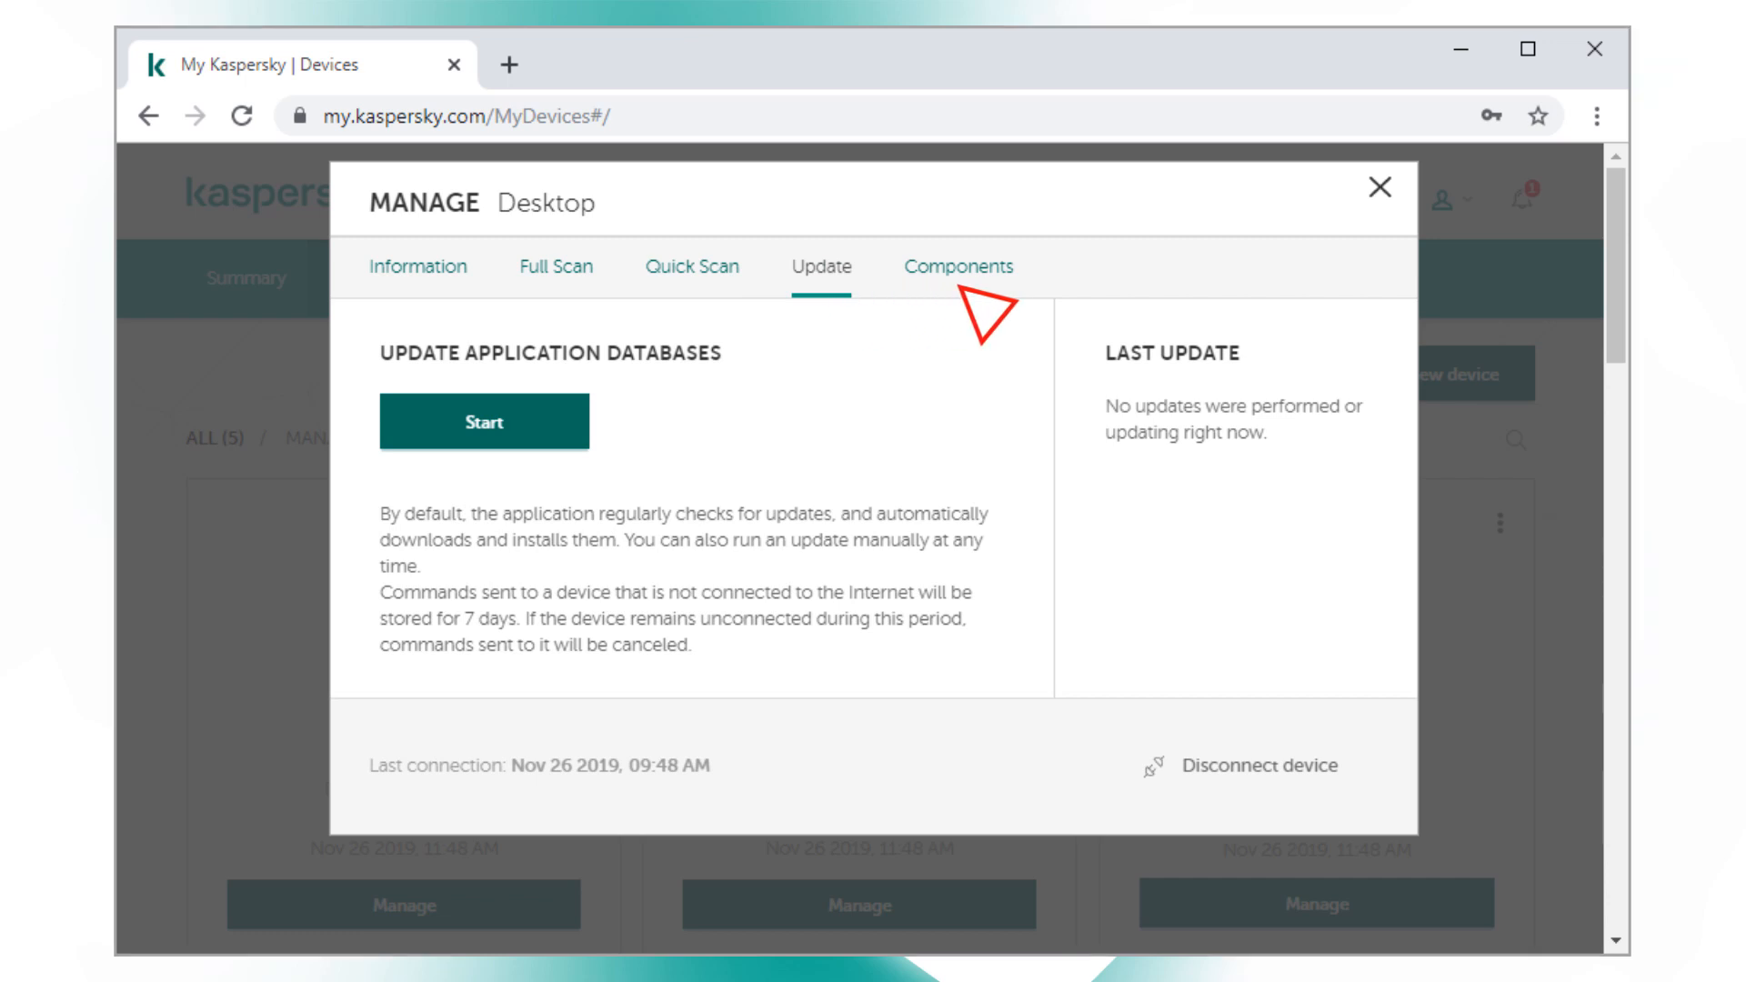
left_click(958, 267)
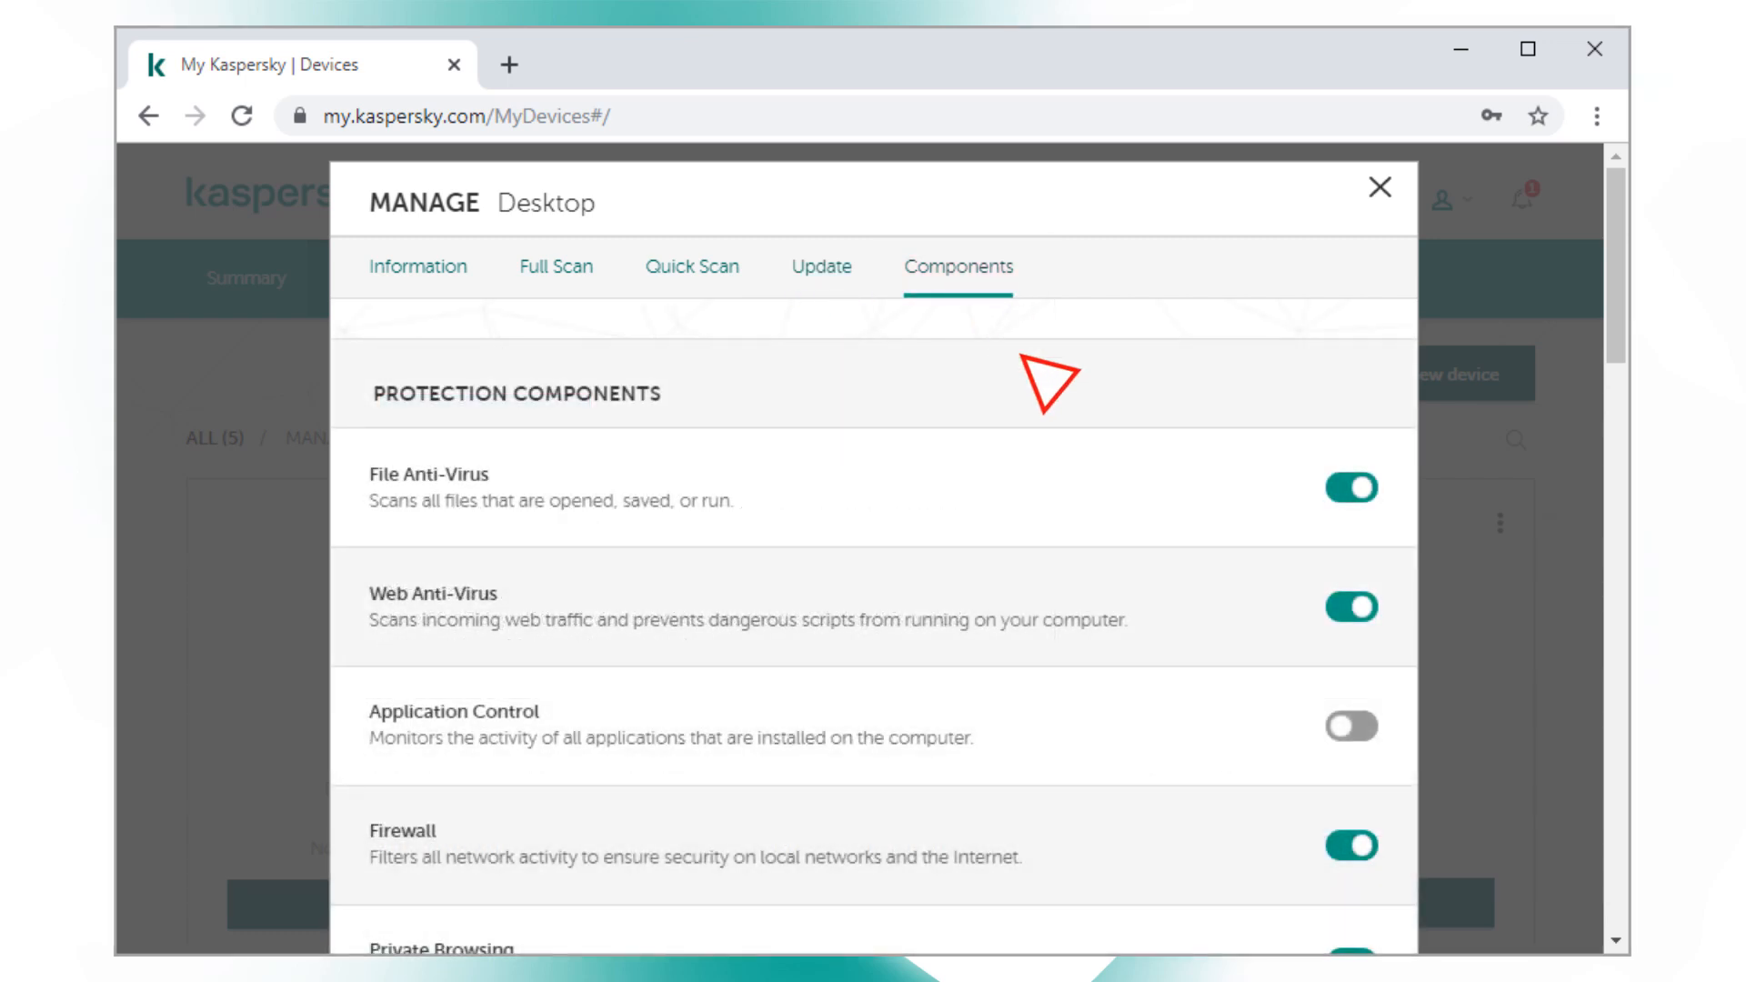
left_click(1350, 727)
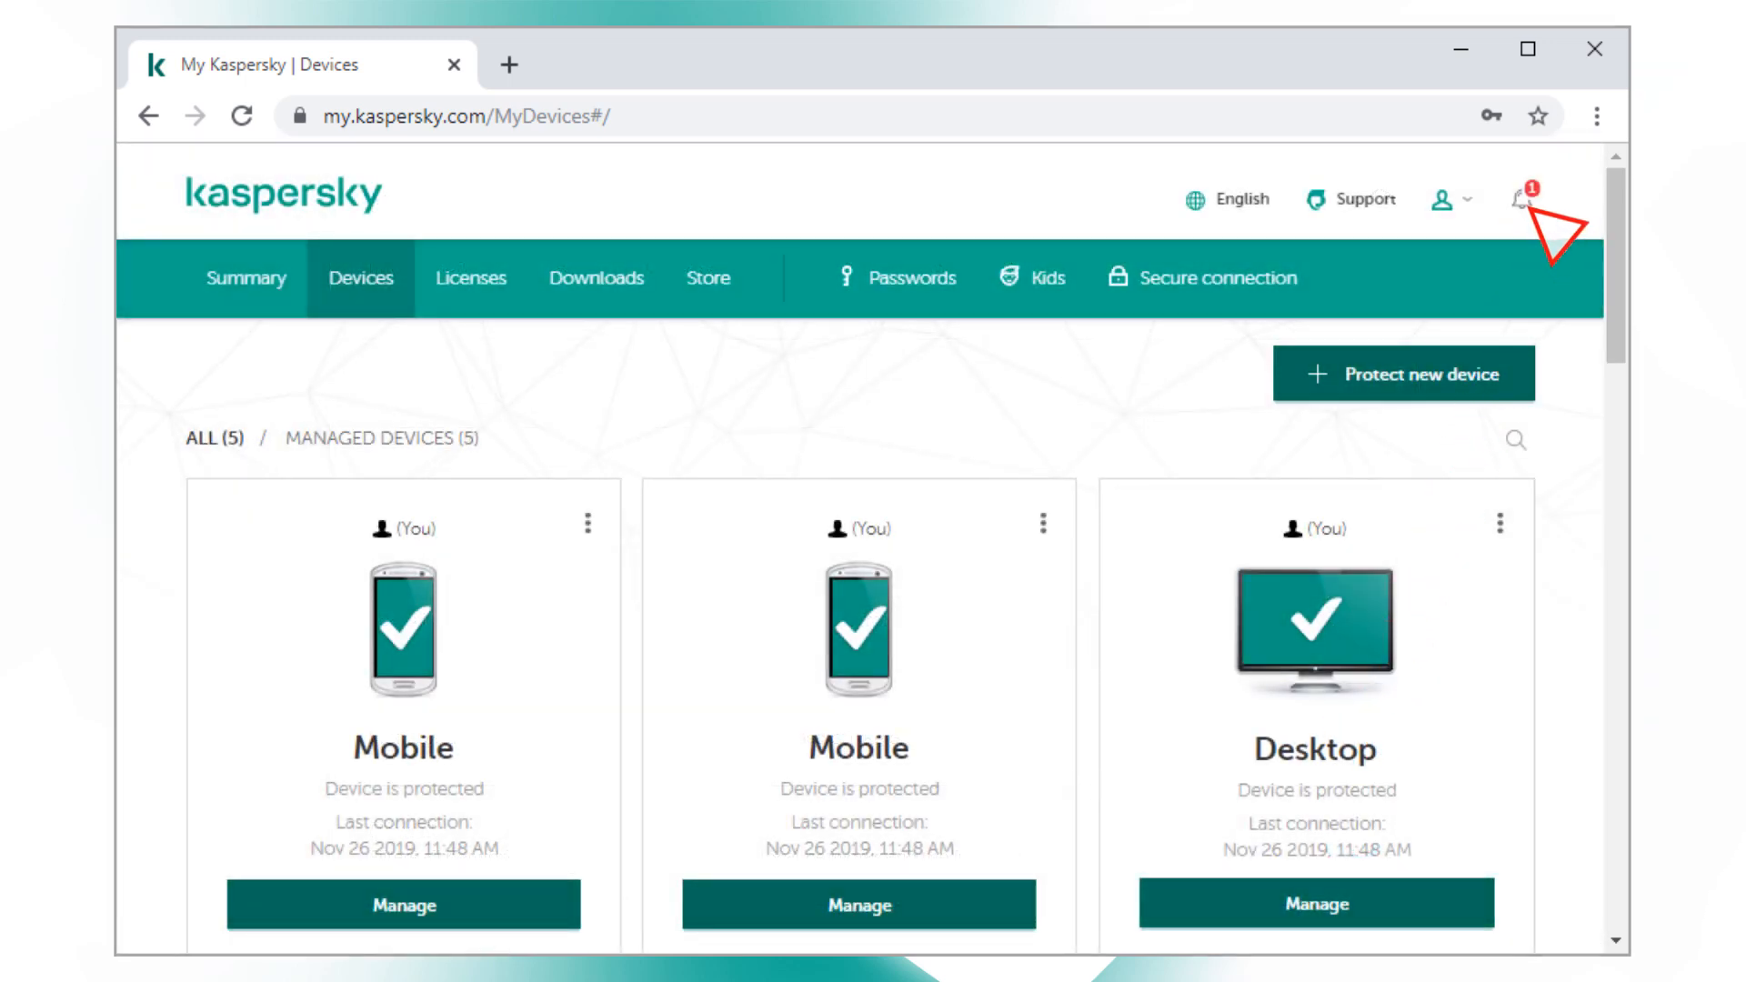
Check weak settings notifications, then view the Security Cloud Family license's users
left_click(1519, 200)
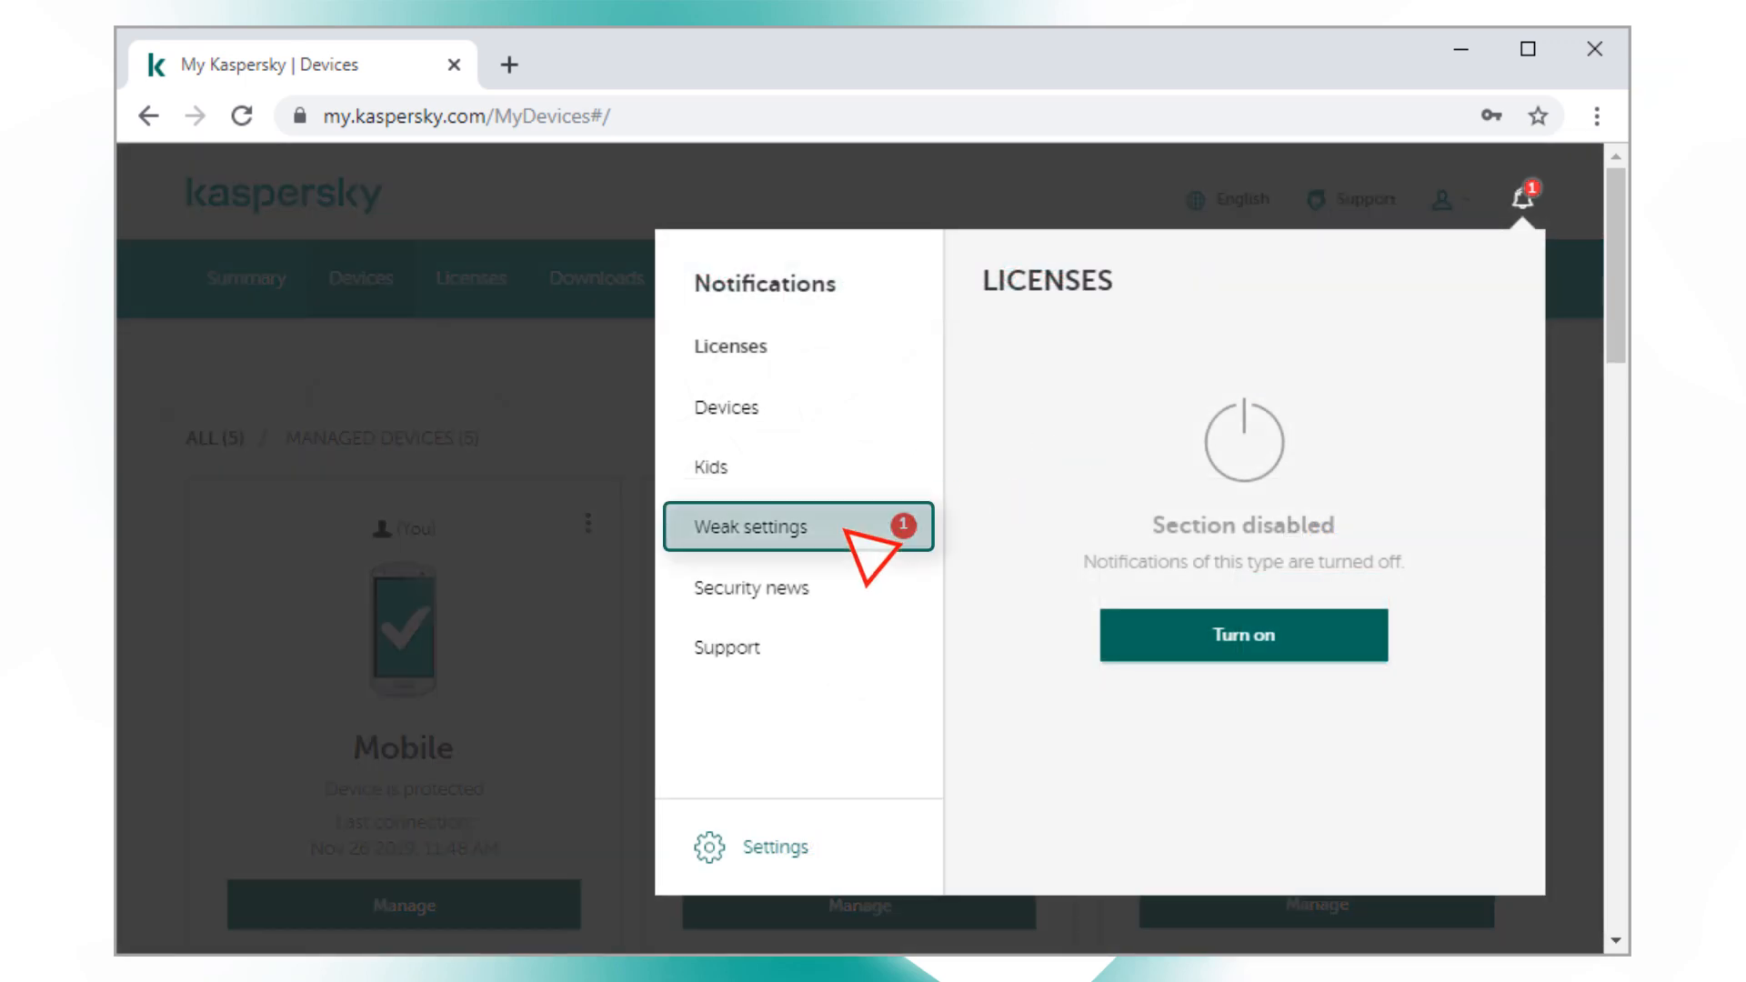
left_click(776, 527)
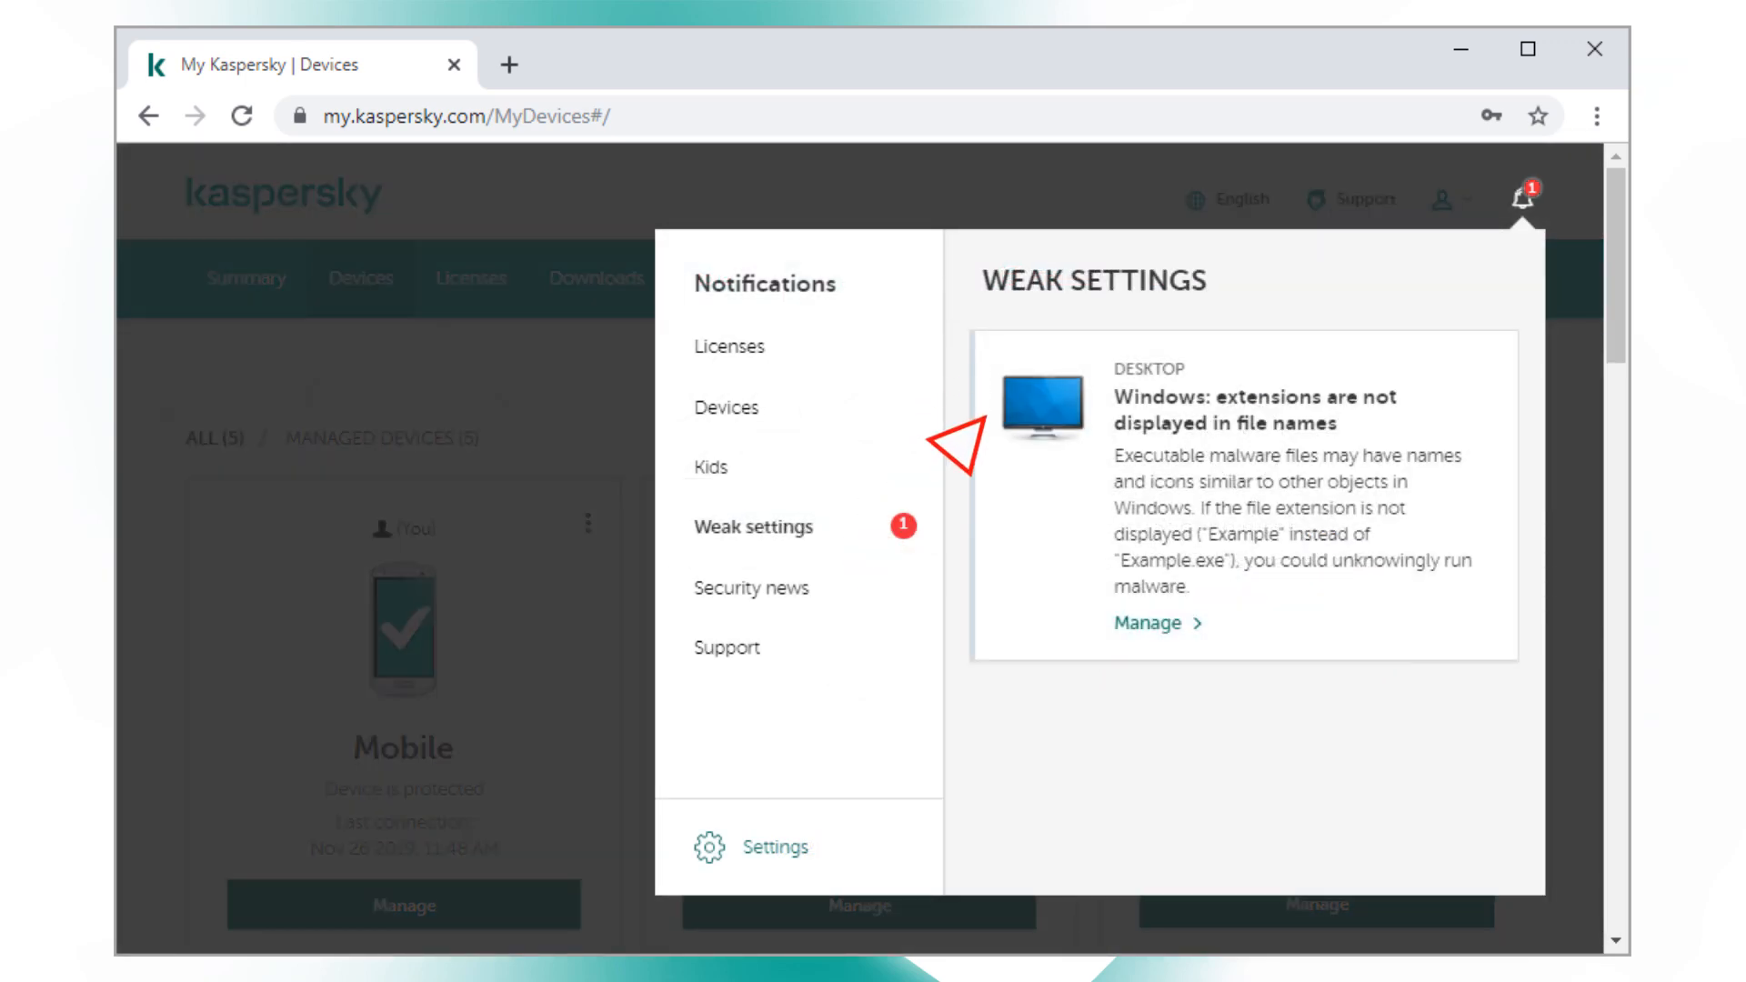
left_click(1526, 199)
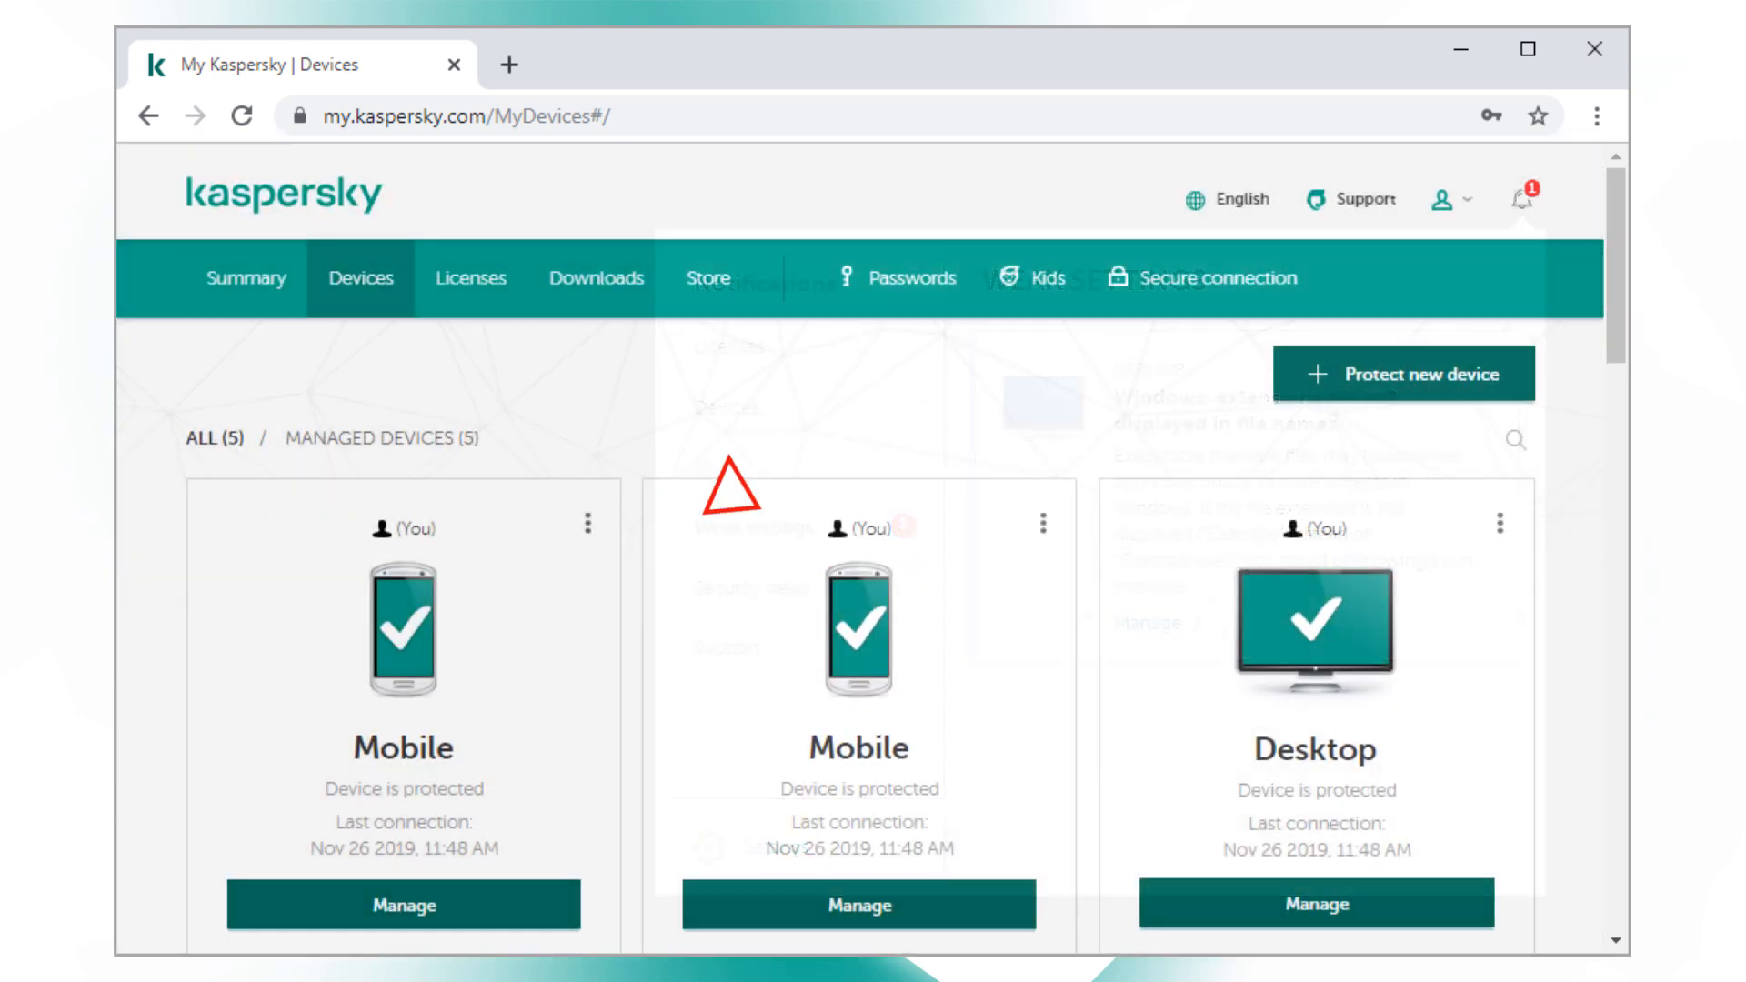
left_click(471, 278)
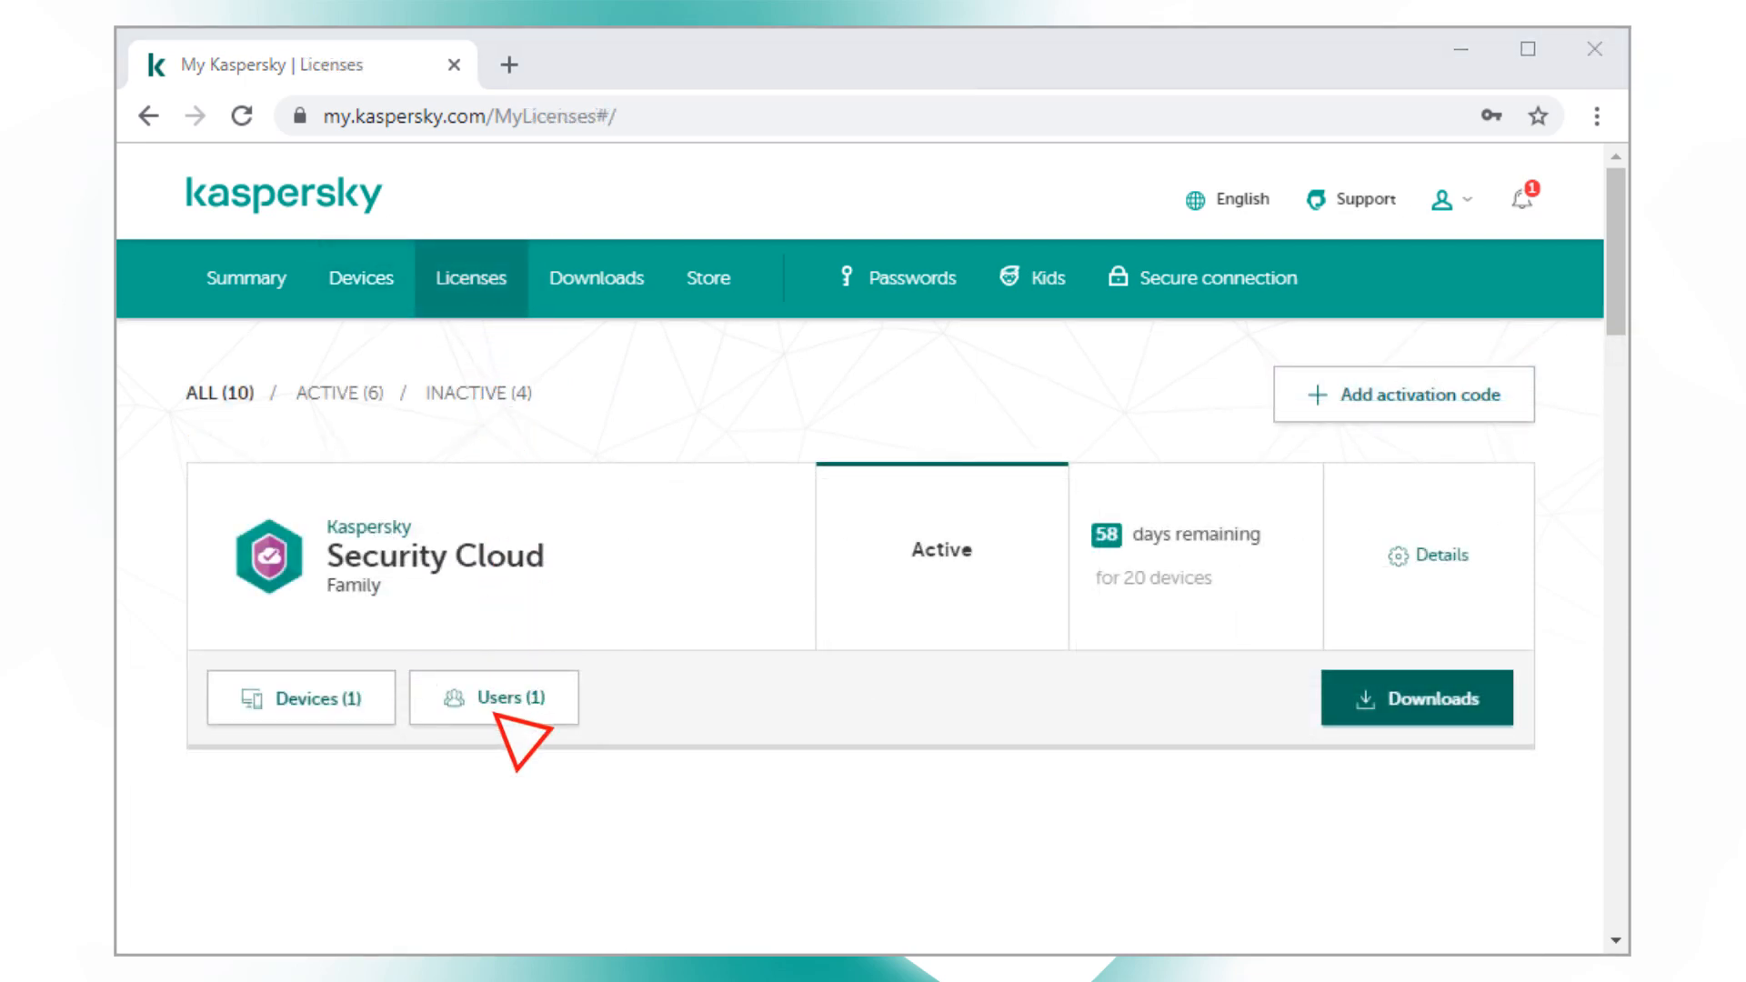
left_click(493, 698)
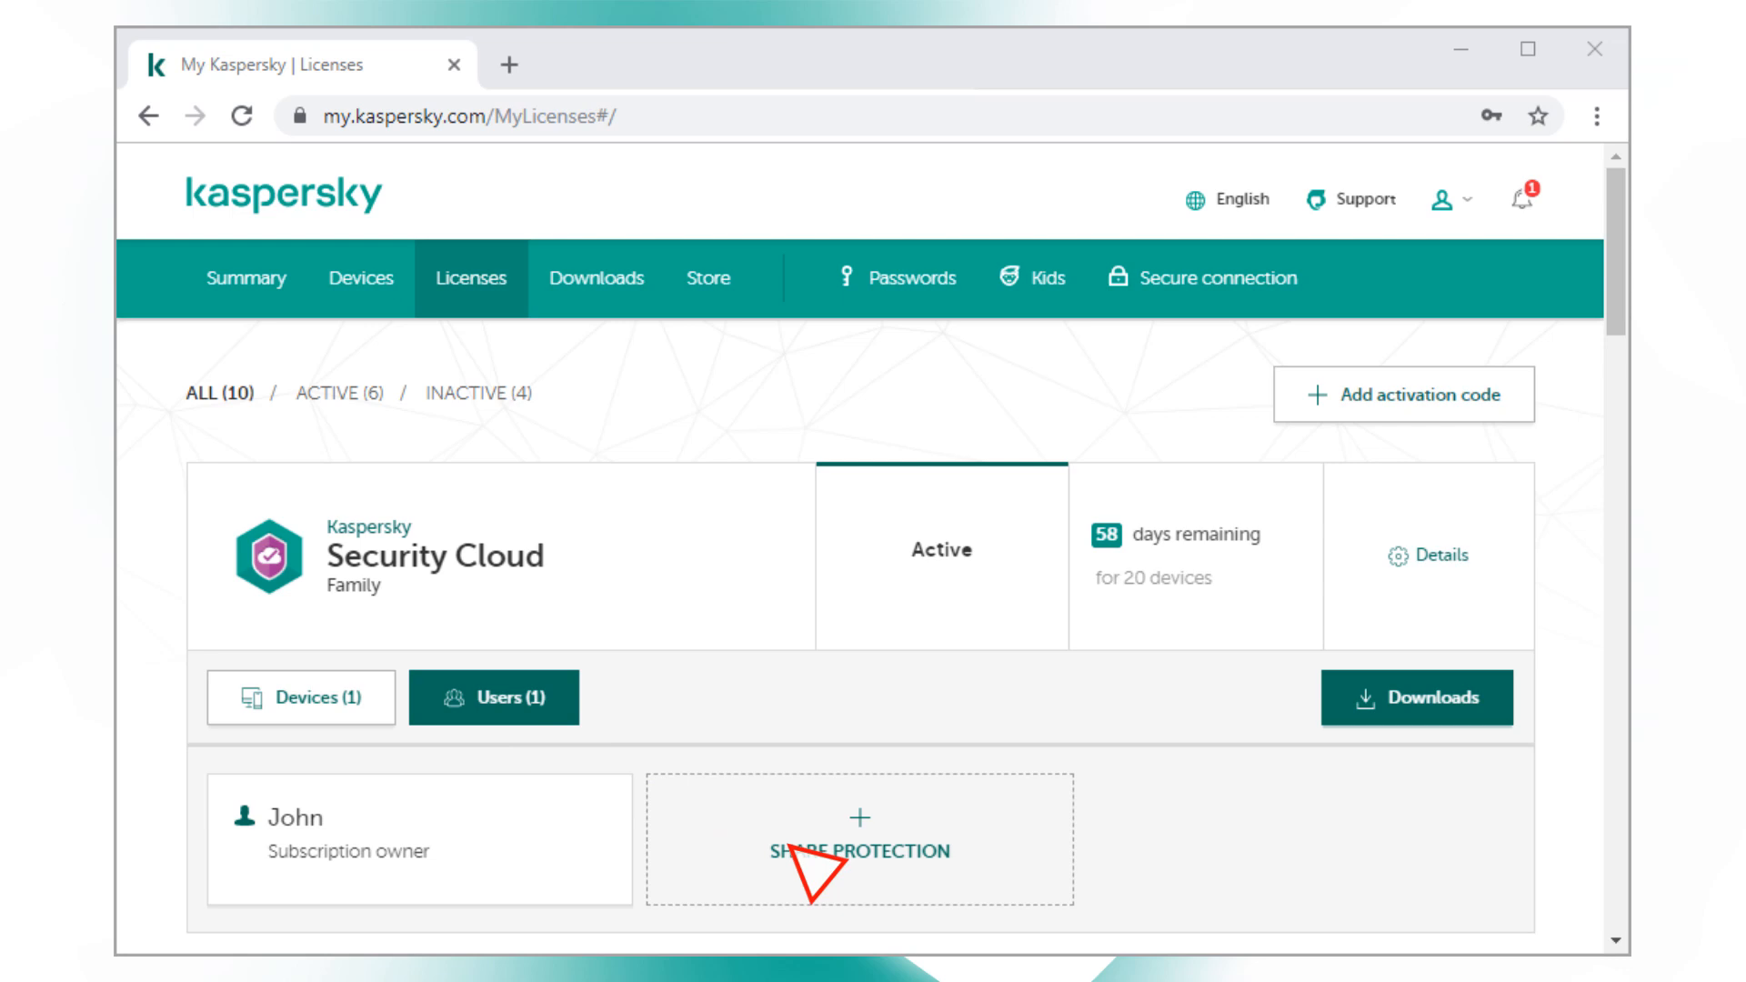
Send Alex an invitation to share Security Cloud protection and dismiss the confirmation
left_click(859, 851)
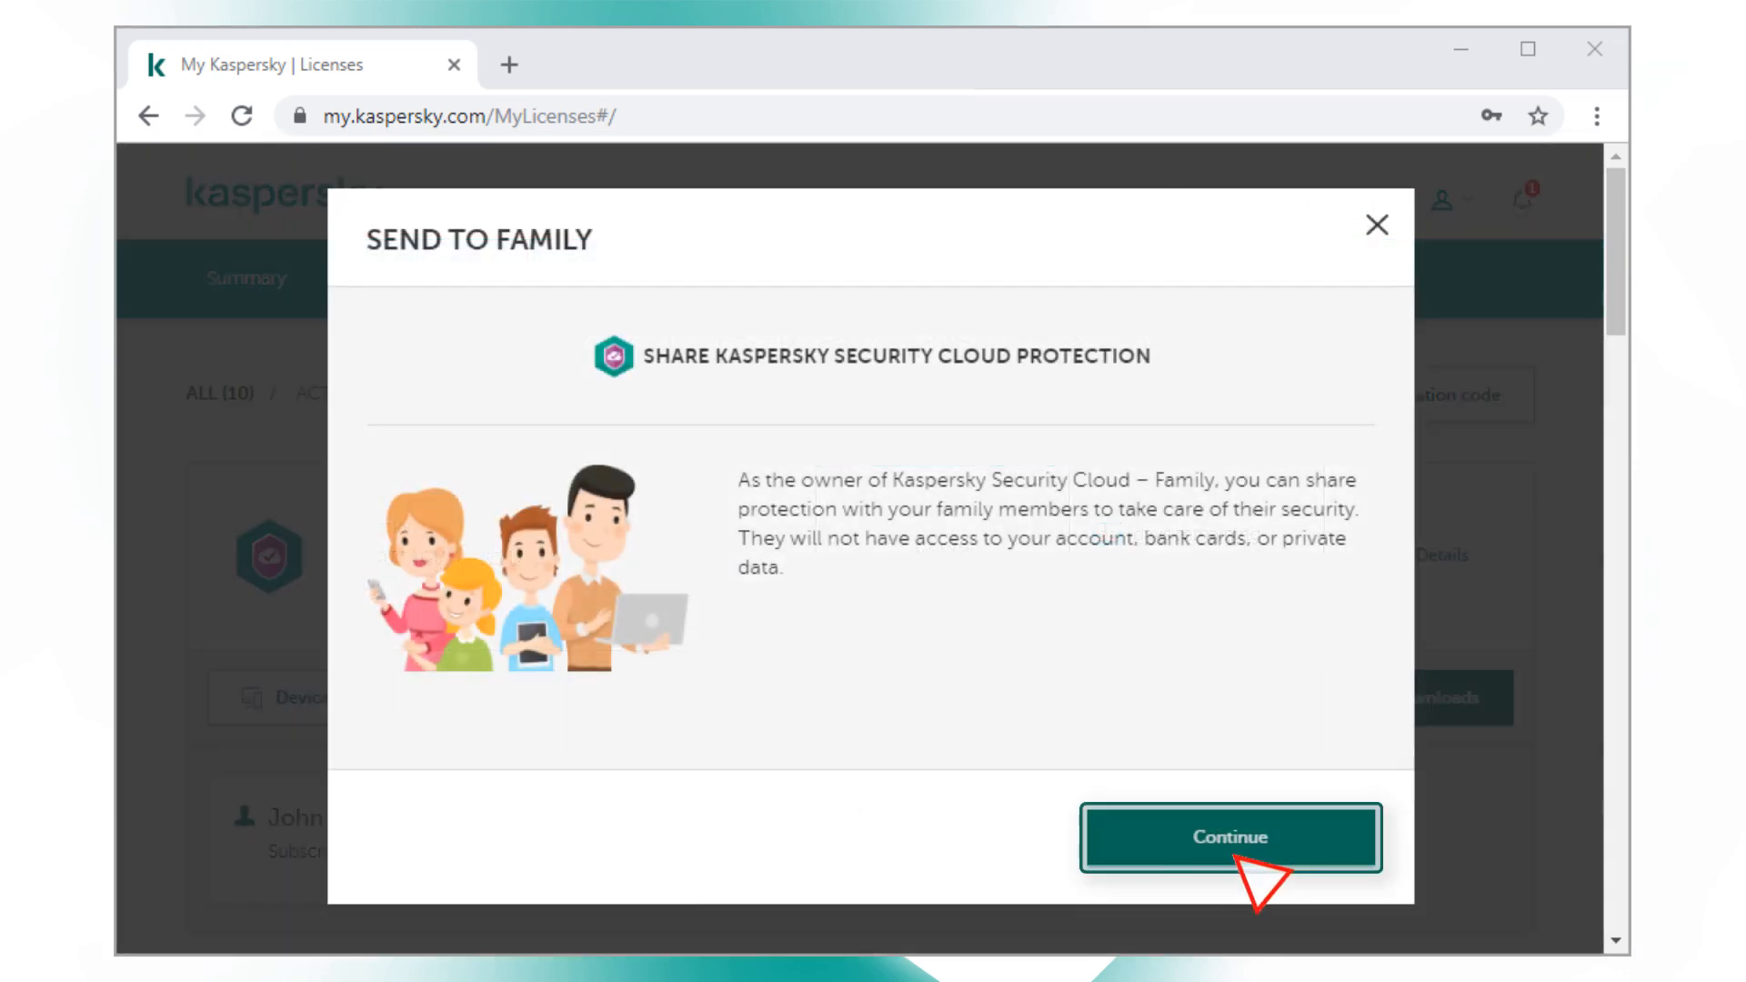
left_click(1230, 837)
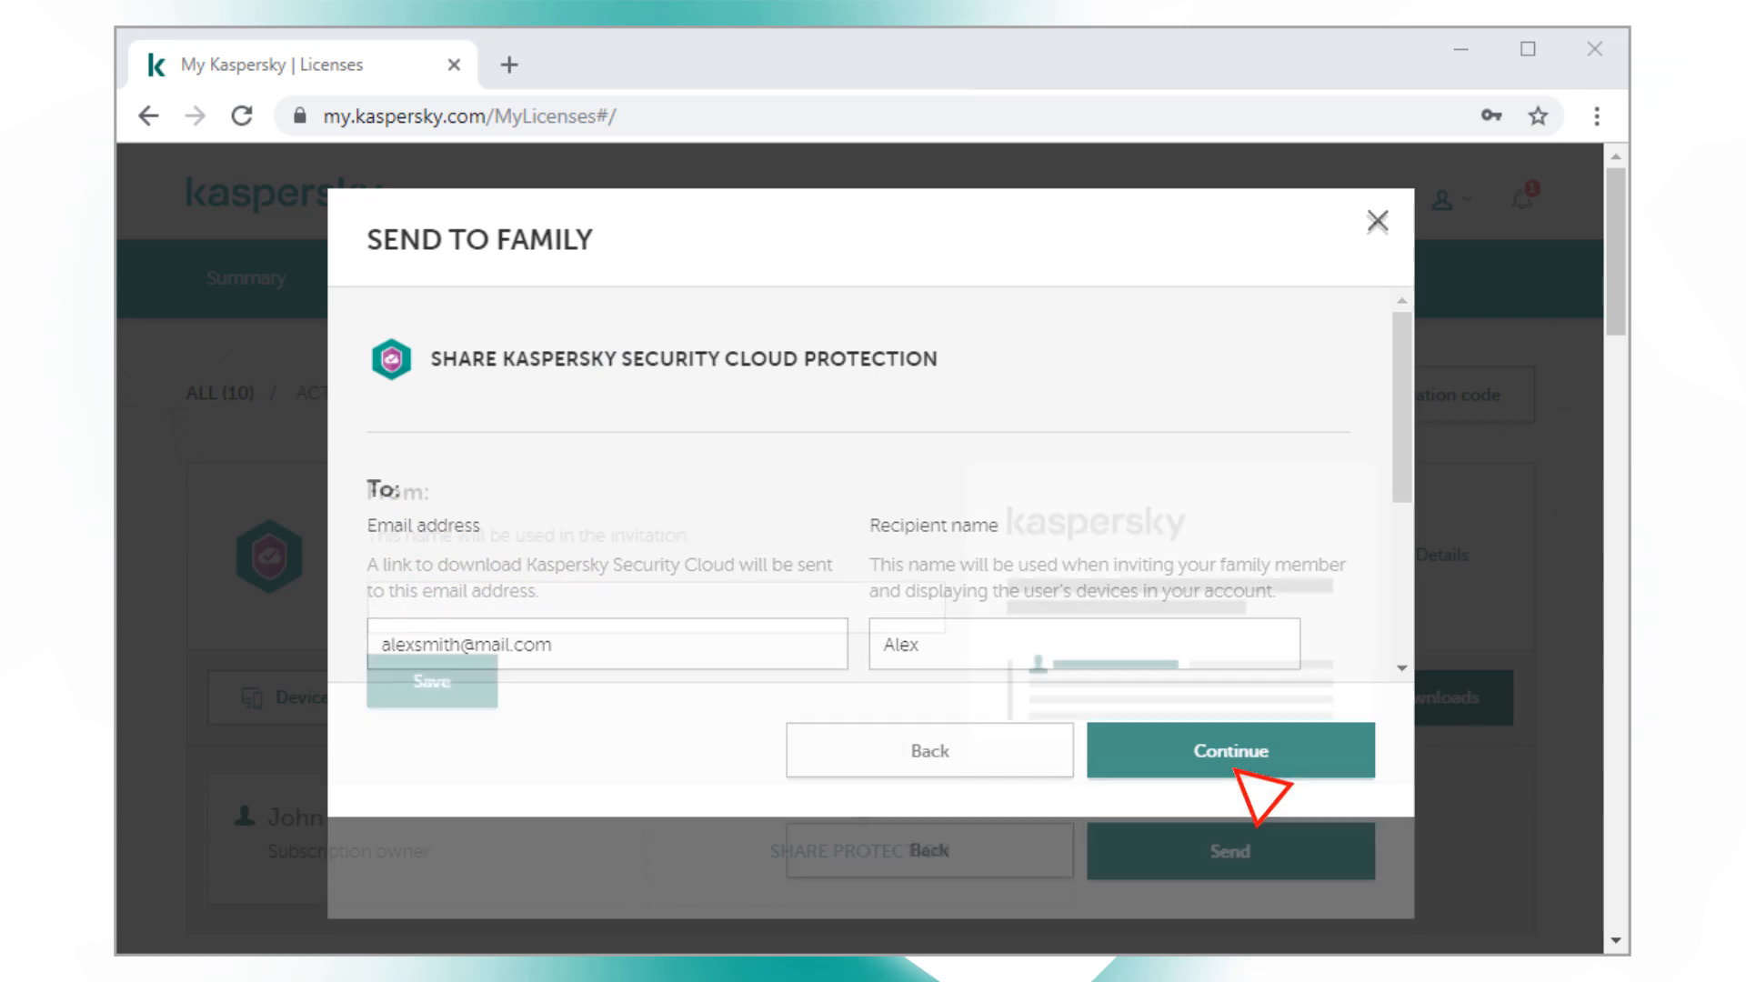
left_click(1229, 750)
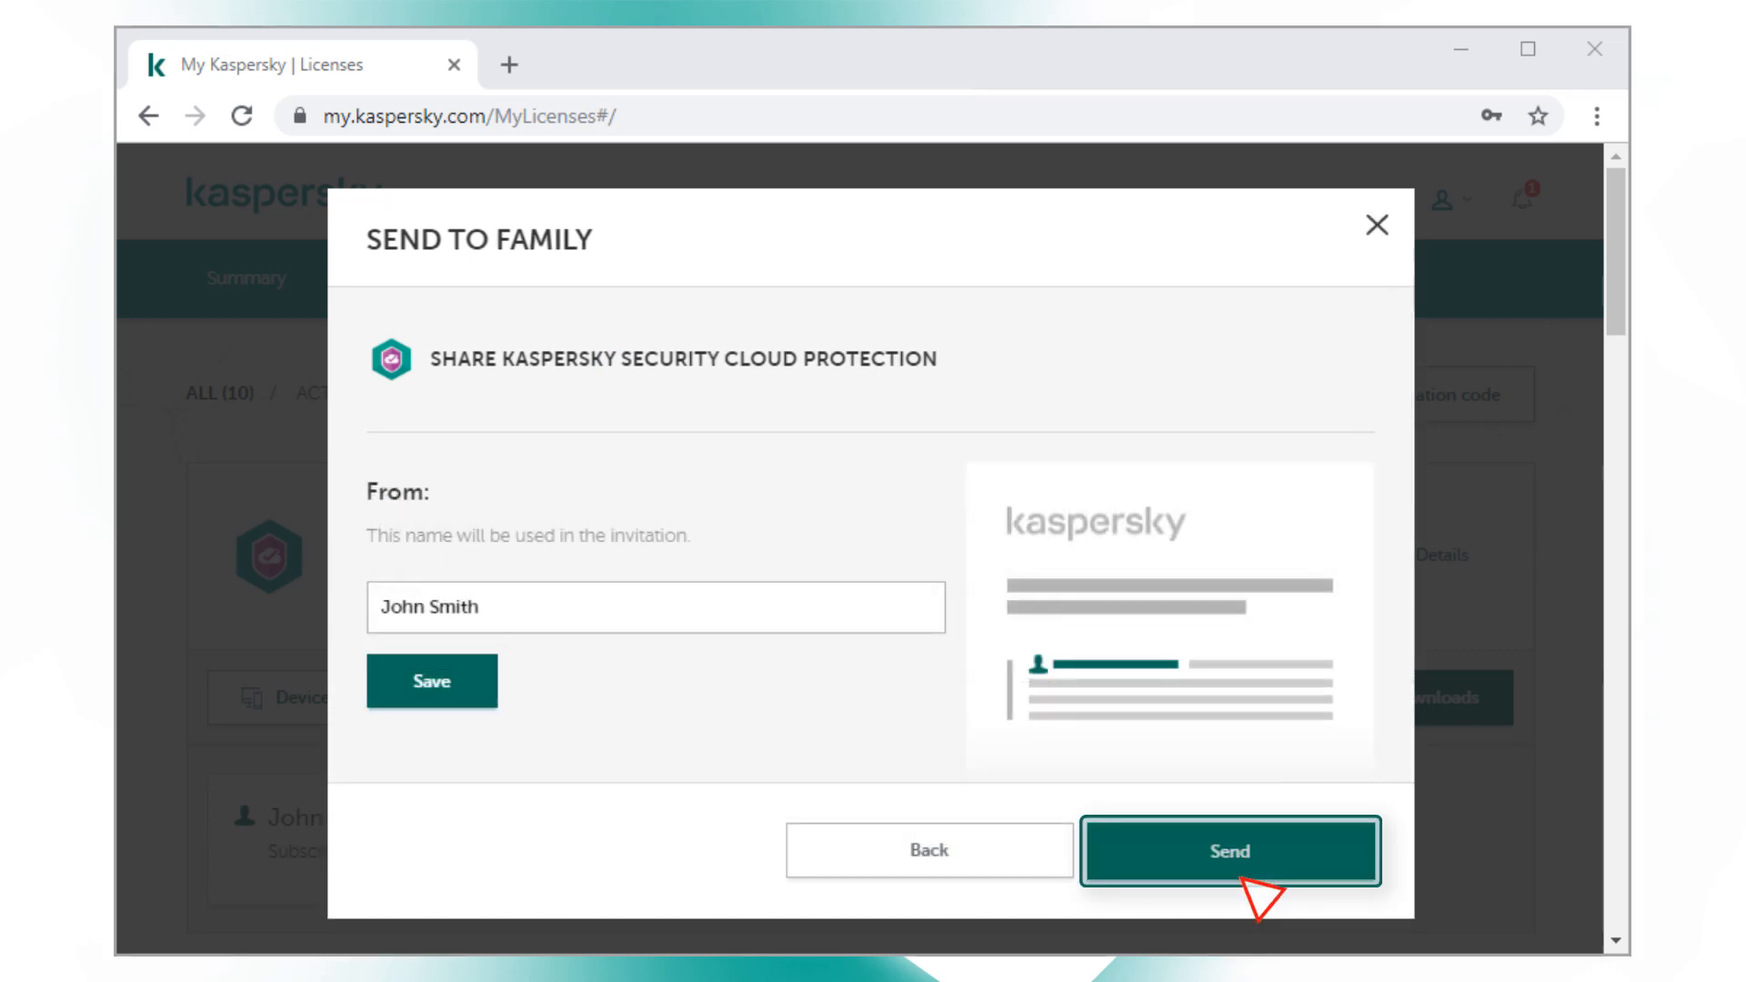
left_click(1231, 851)
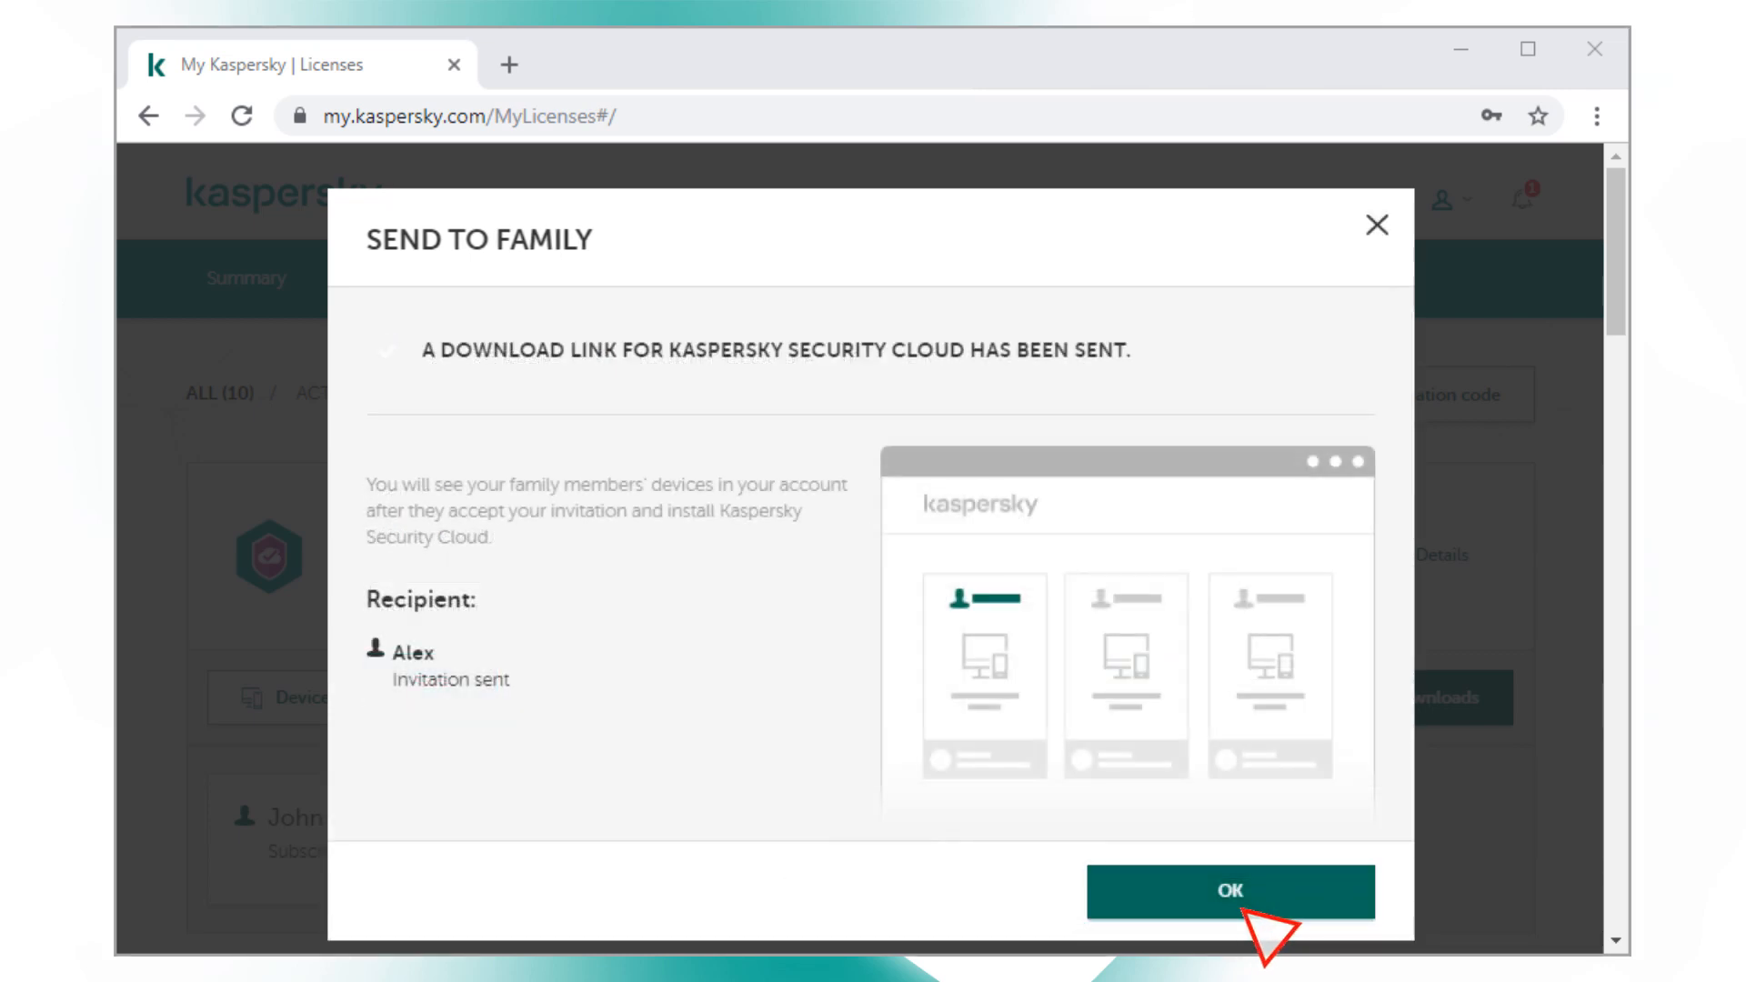
left_click(1230, 891)
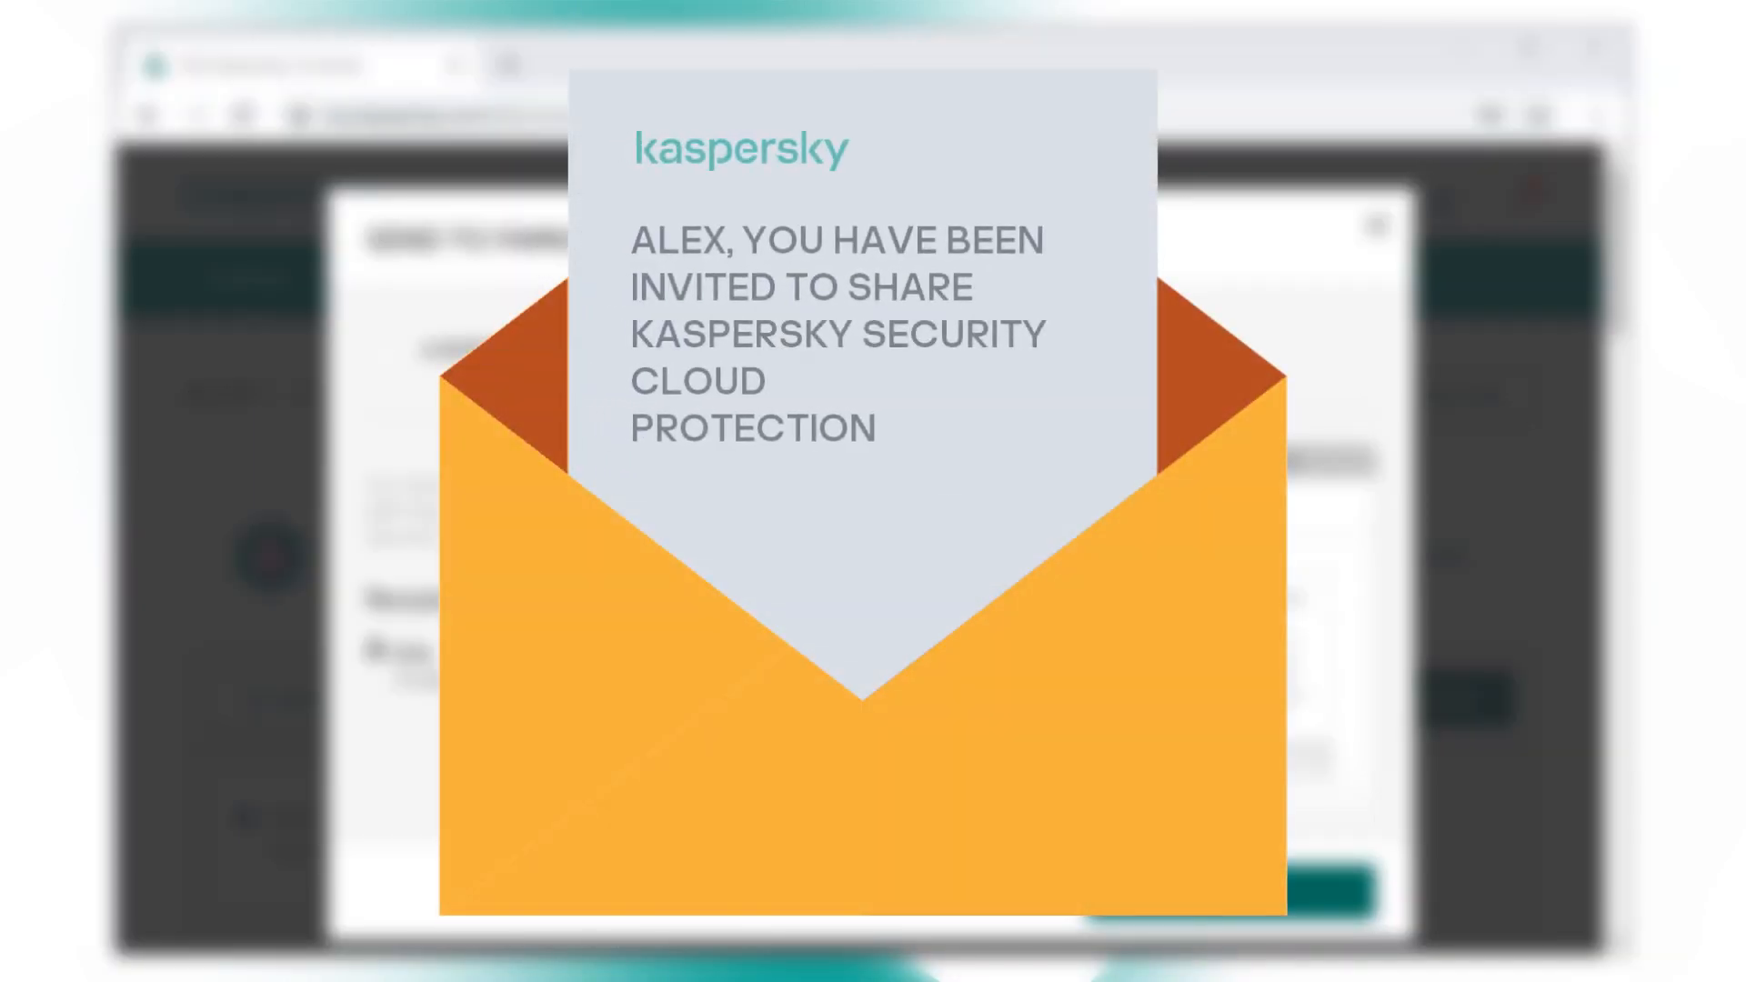